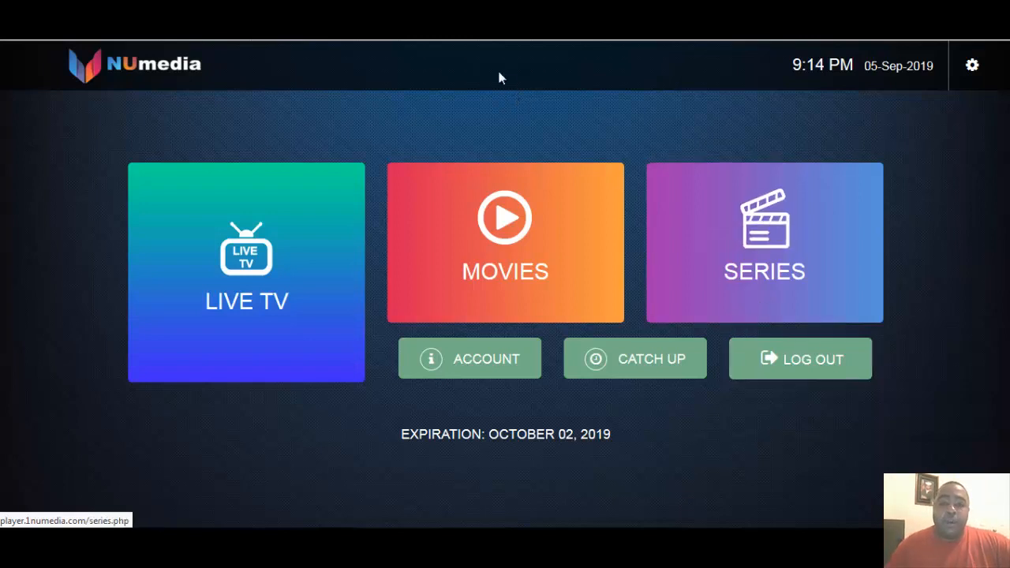
{"action": "mouse_move", "coordinate": [609, 175]}
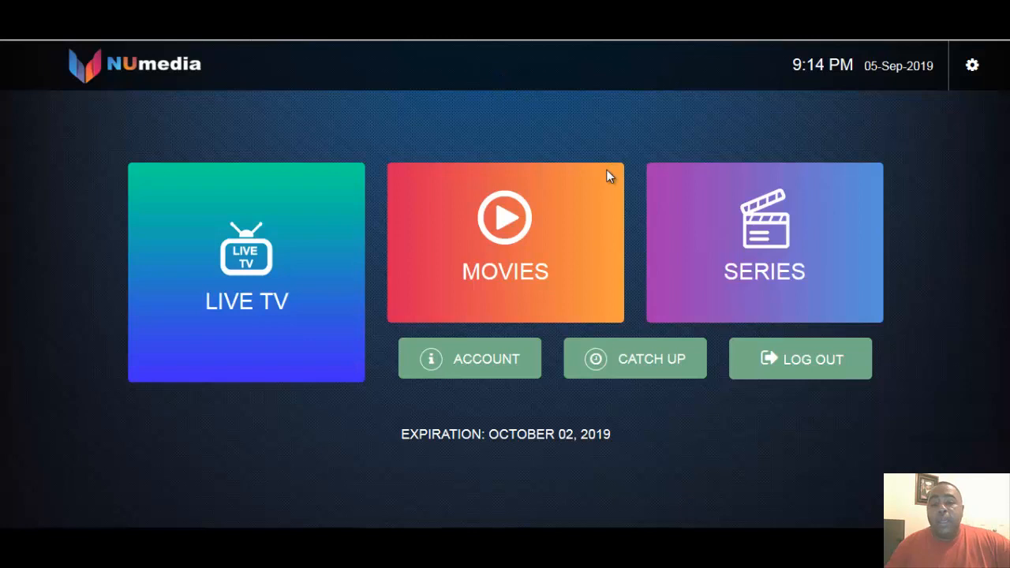
{"action": "mouse_move", "coordinate": [616, 177]}
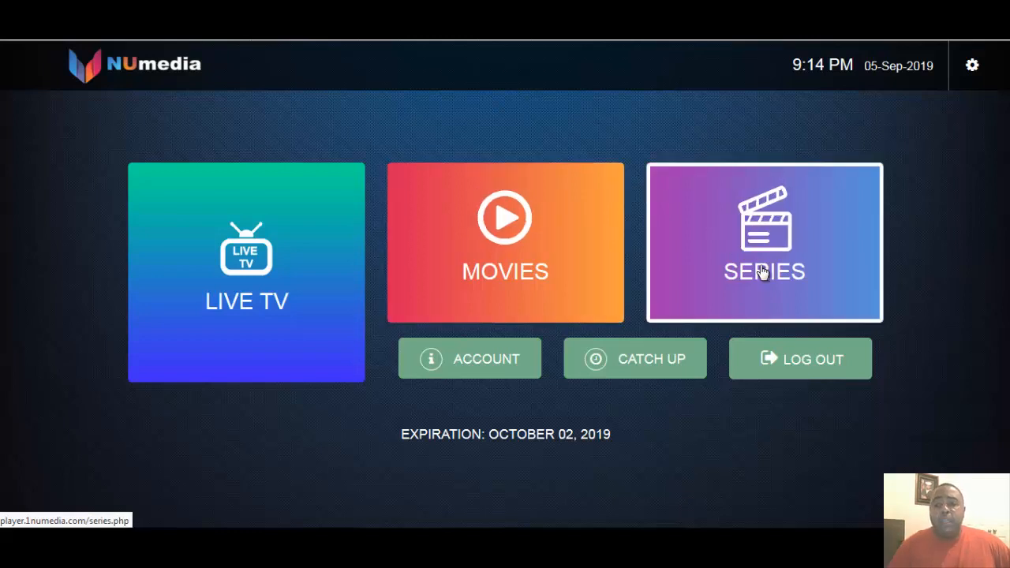
{"action": "mouse_move", "coordinate": [928, 364]}
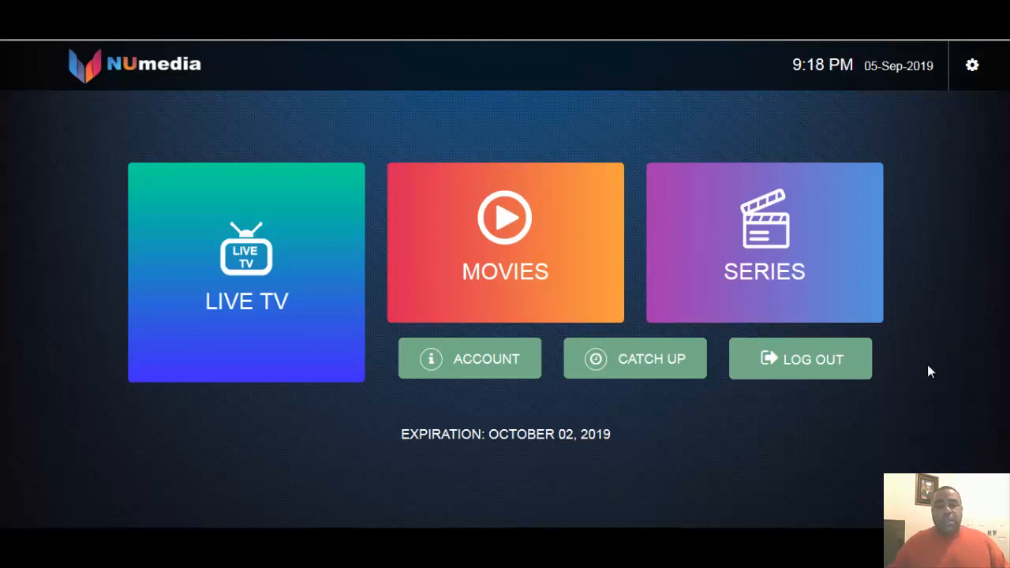
{"action": "mouse_move", "coordinate": [451, 369]}
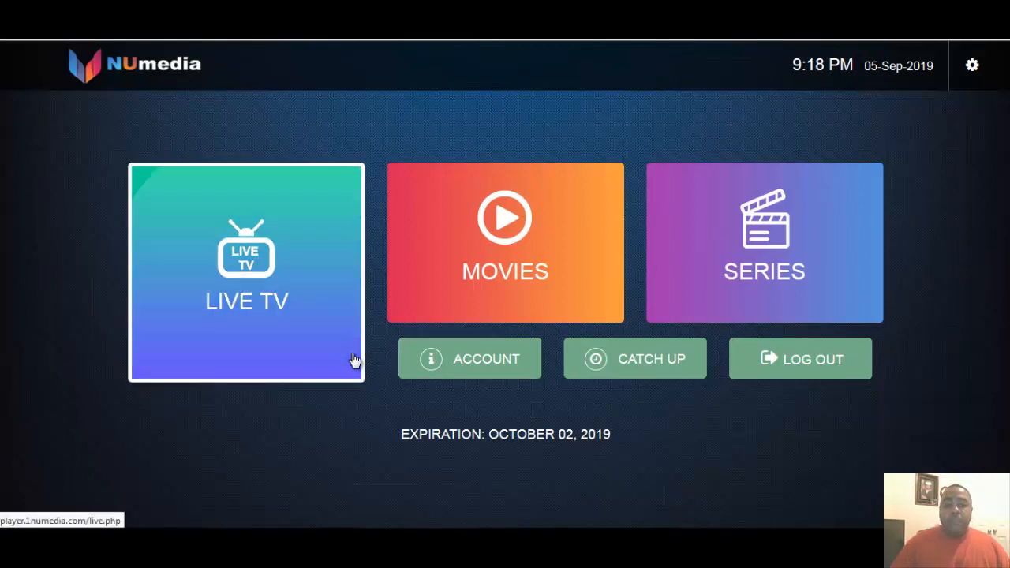
- Enter Live TV from the home screen and start USA | A&E playing
{"action": "left_click", "coordinate": [246, 271]}
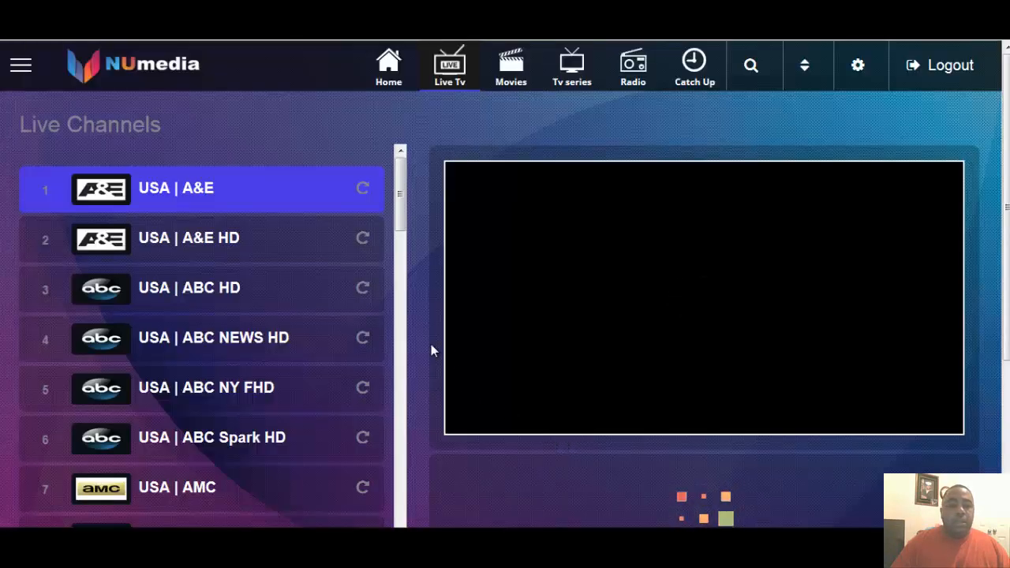
{"action": "left_click", "coordinate": [202, 188]}
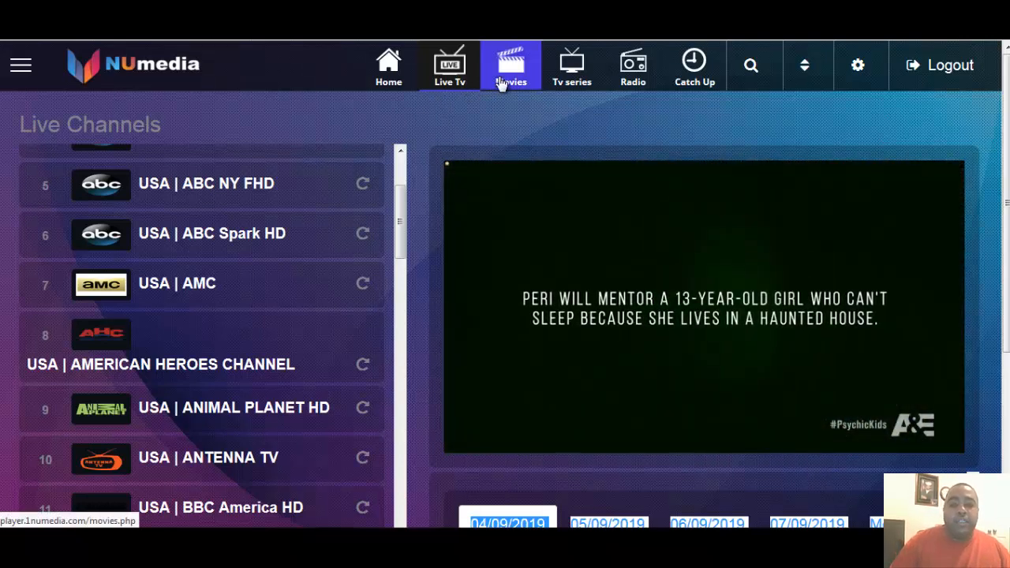
- Browse the Movies catalog down the poster grid and load more titles
{"action": "left_click", "coordinate": [510, 65]}
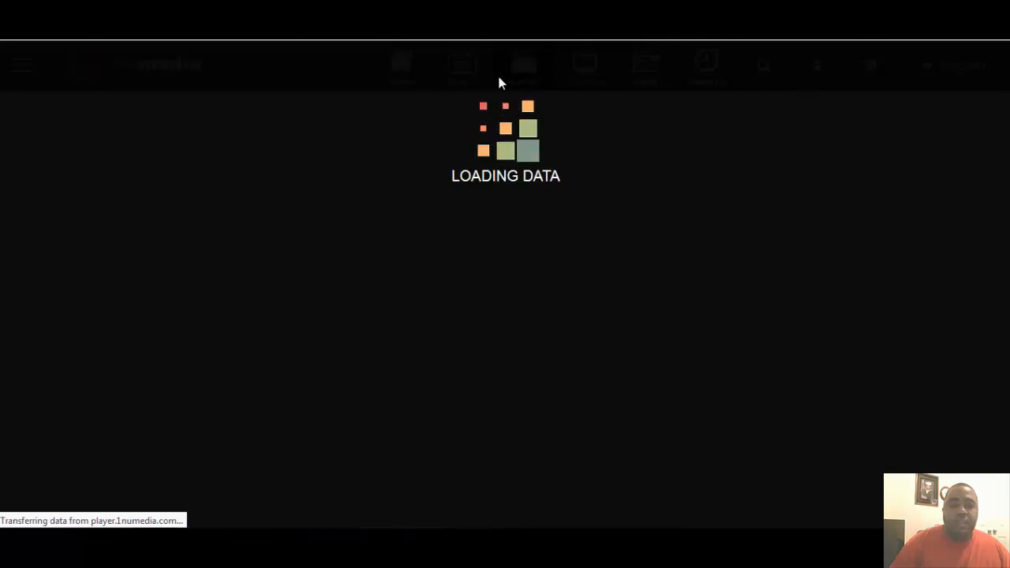
{"action": "left_click", "coordinate": [508, 66]}
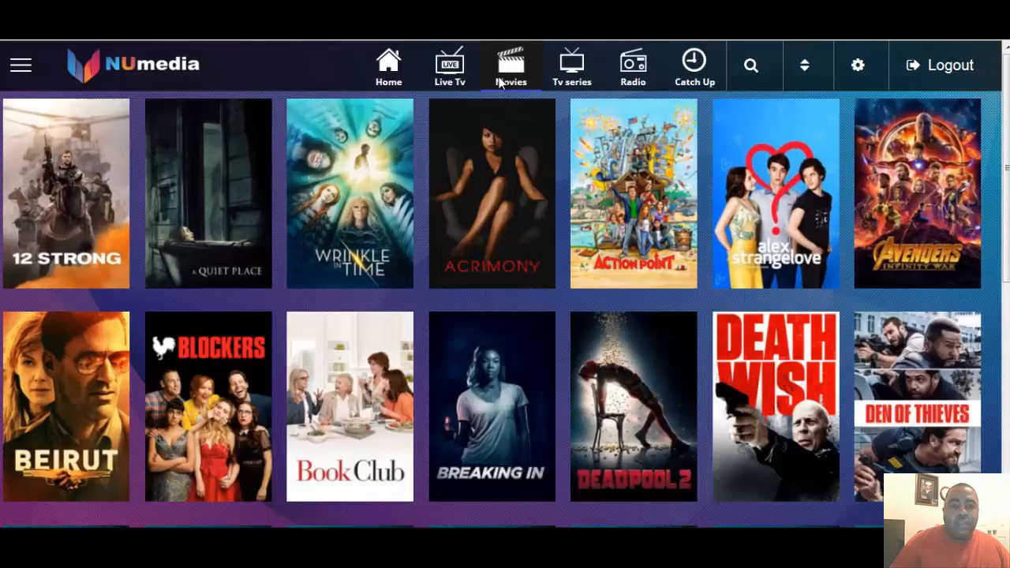
{"action": "scroll", "scroll_direction": "down", "scroll_amount": 3}
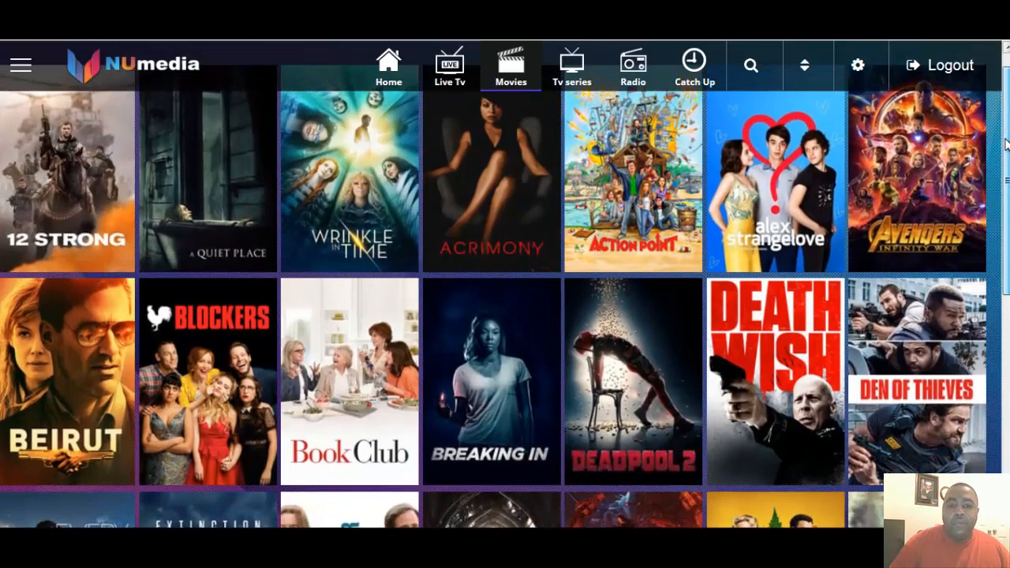
{"action": "scroll", "scroll_direction": "down", "scroll_amount": 3}
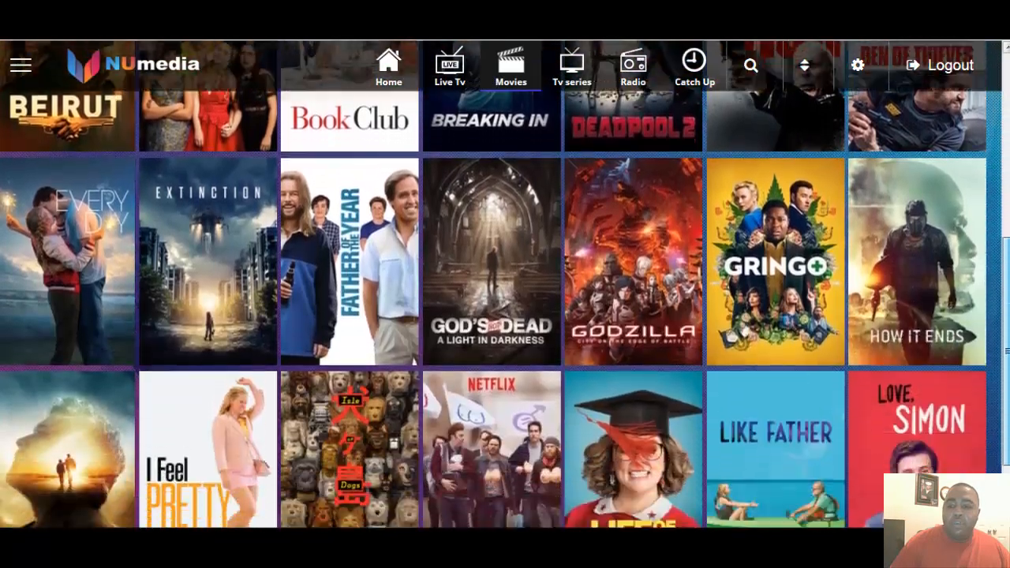
{"action": "scroll", "scroll_direction": "down", "scroll_amount": 3}
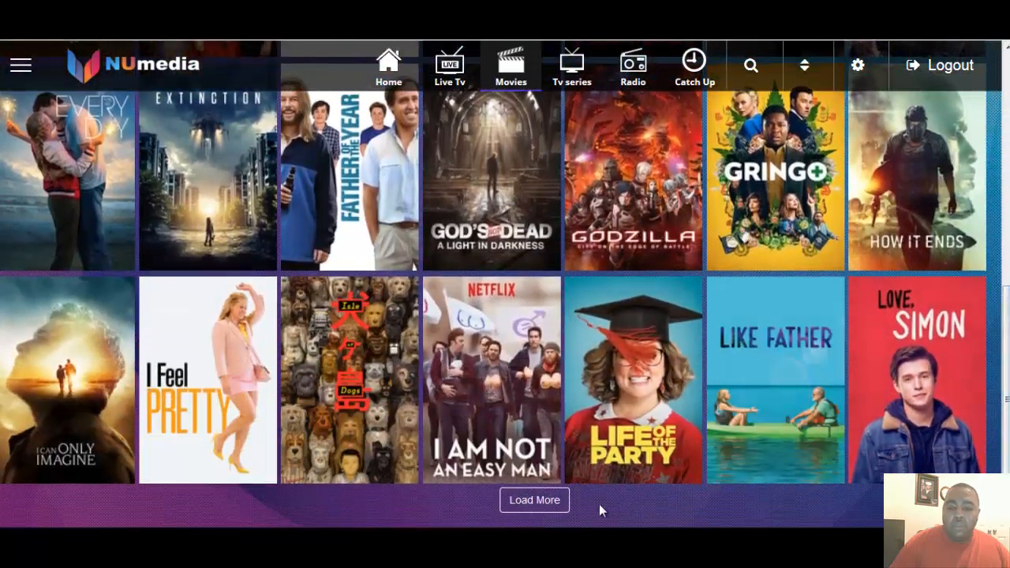
{"action": "left_click", "coordinate": [533, 500]}
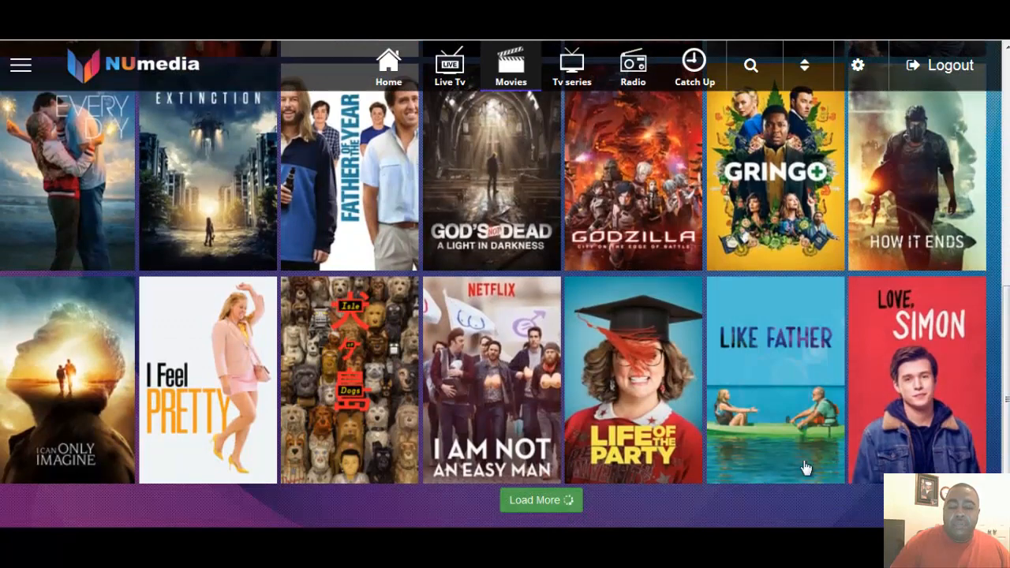
- Load further batches of movie titles into the grid and continue browsing
{"action": "scroll", "scroll_direction": "down", "scroll_amount": 3}
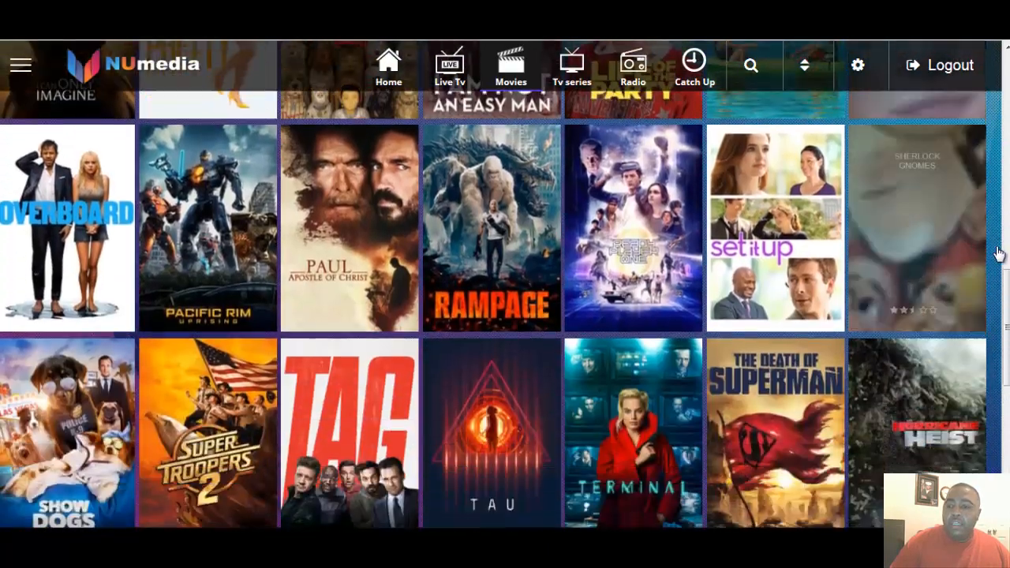
{"action": "scroll", "scroll_direction": "down", "scroll_amount": 3}
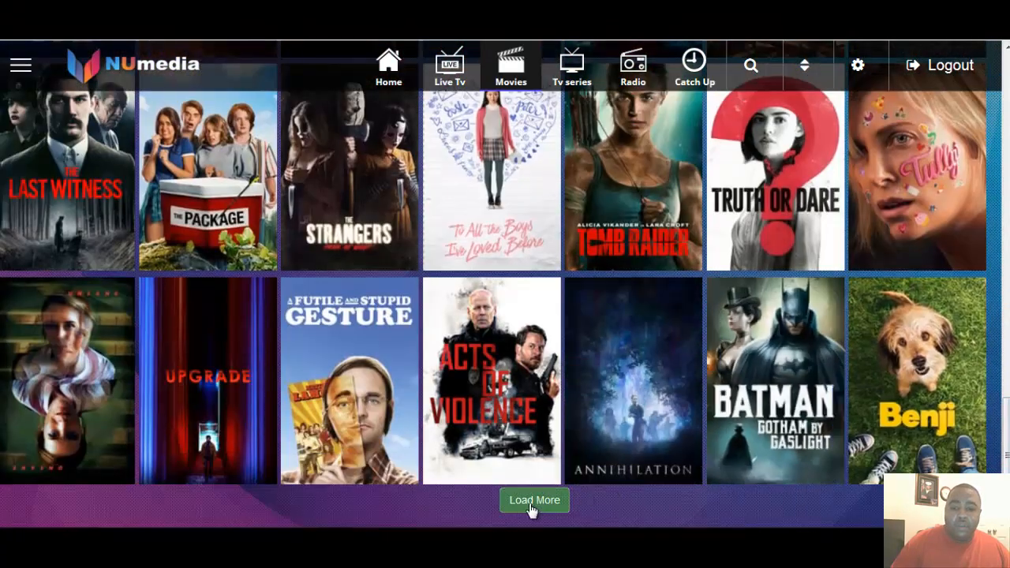
{"action": "left_click", "coordinate": [533, 500]}
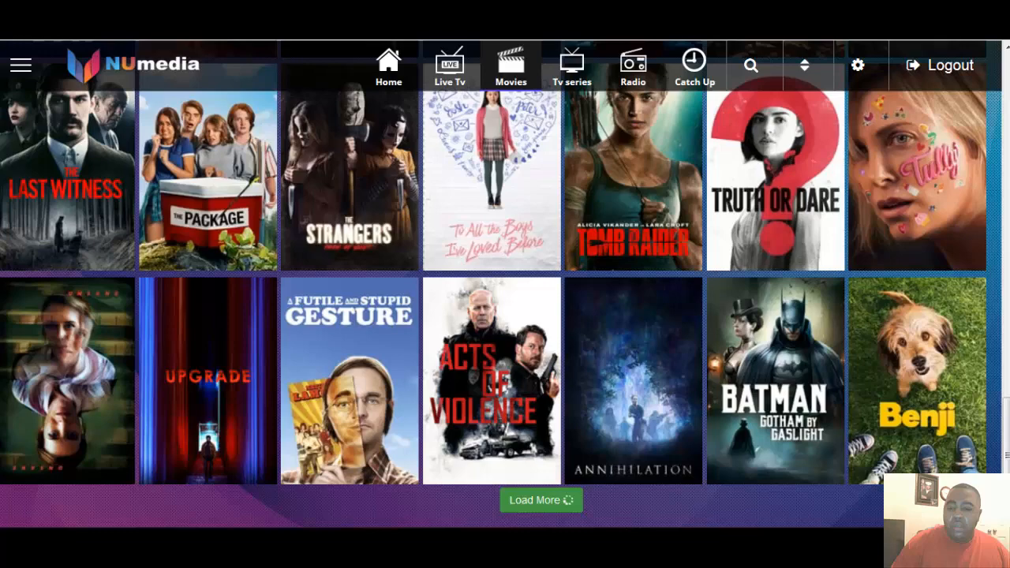
{"action": "left_click", "coordinate": [542, 500]}
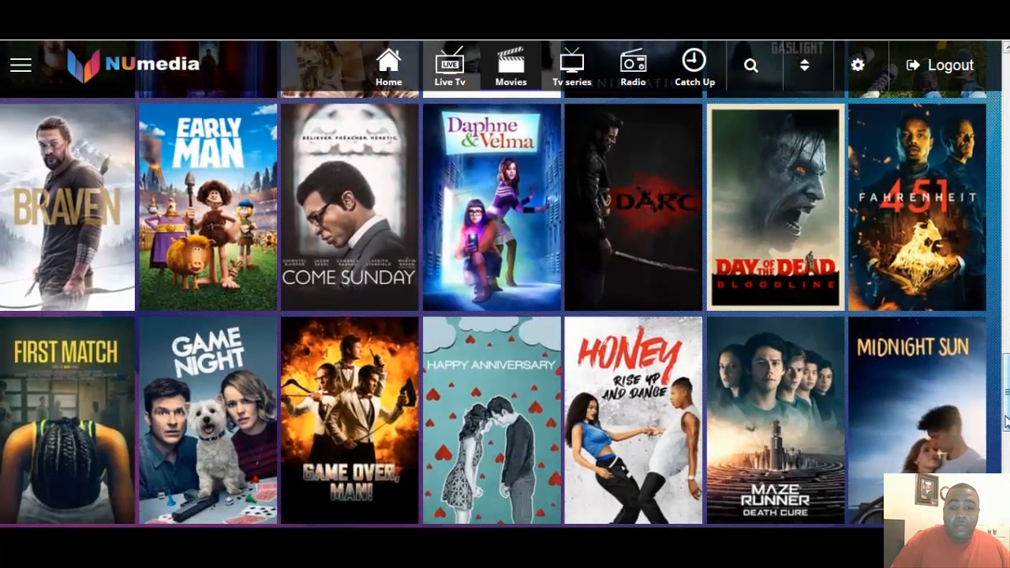
{"action": "scroll", "scroll_direction": "down", "scroll_amount": 3}
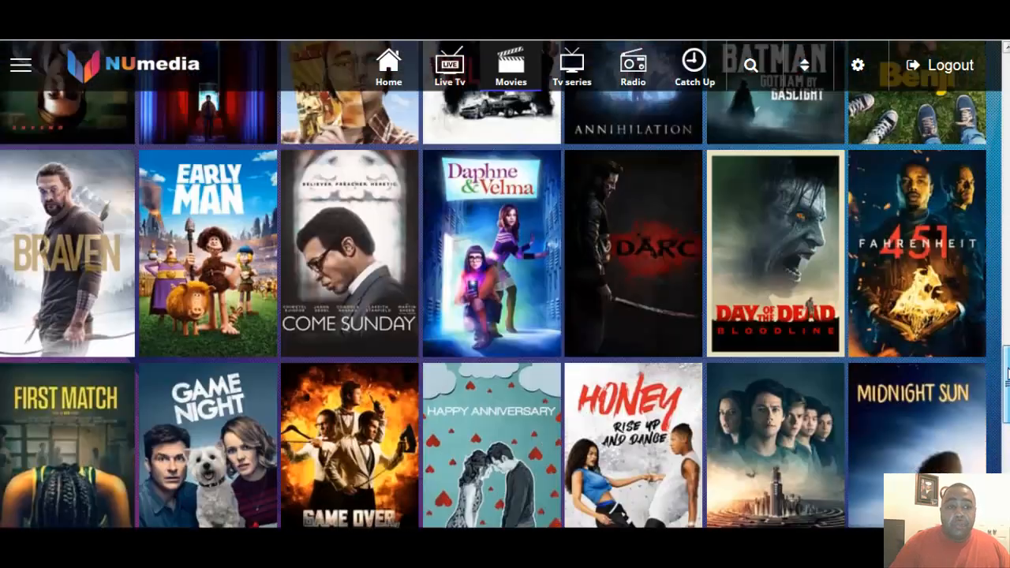
{"action": "left_click", "coordinate": [450, 66]}
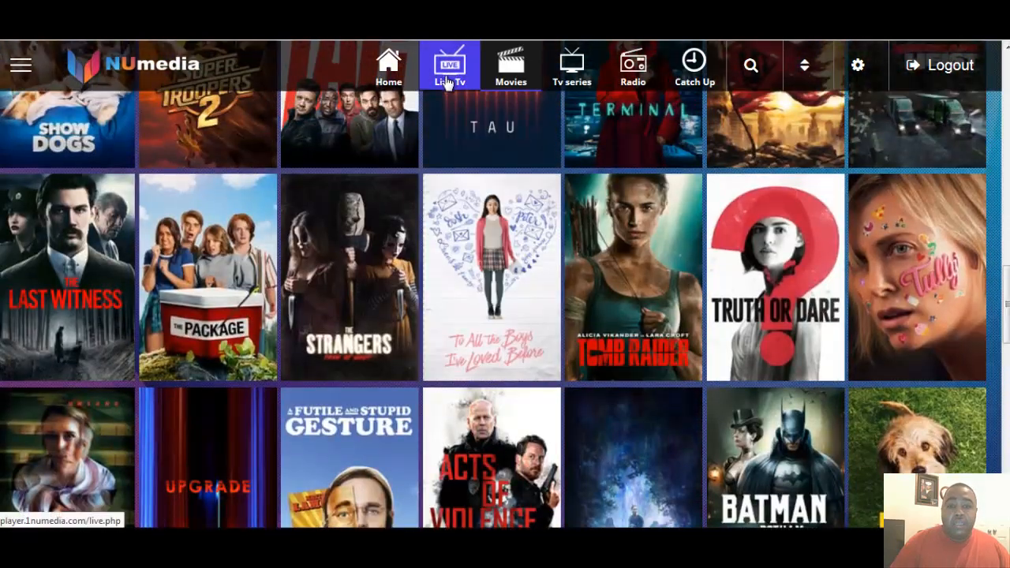
- Return to the Live TV channel list and browse down through the US channels
{"action": "left_click", "coordinate": [452, 66]}
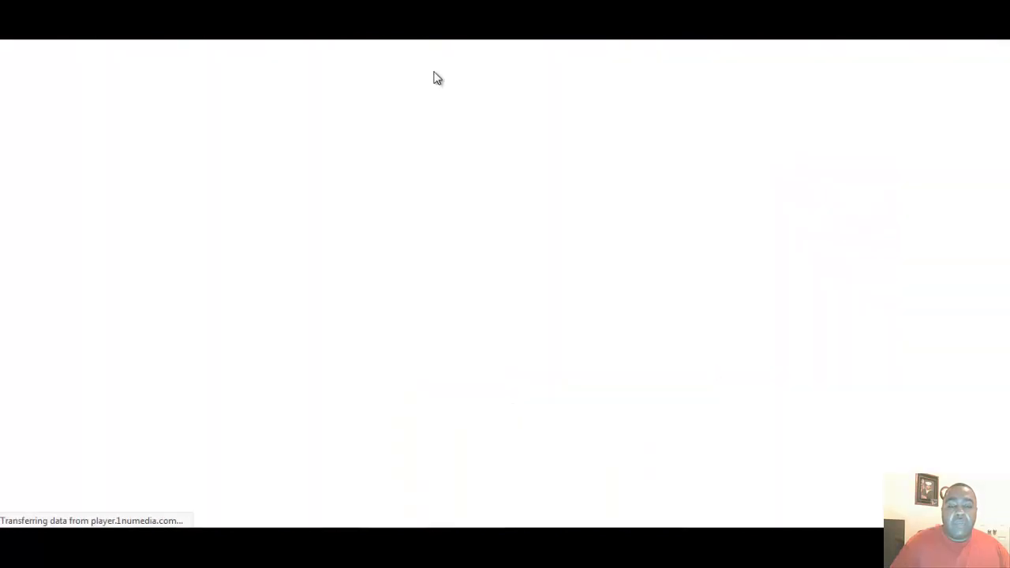
{"action": "left_click", "coordinate": [448, 66]}
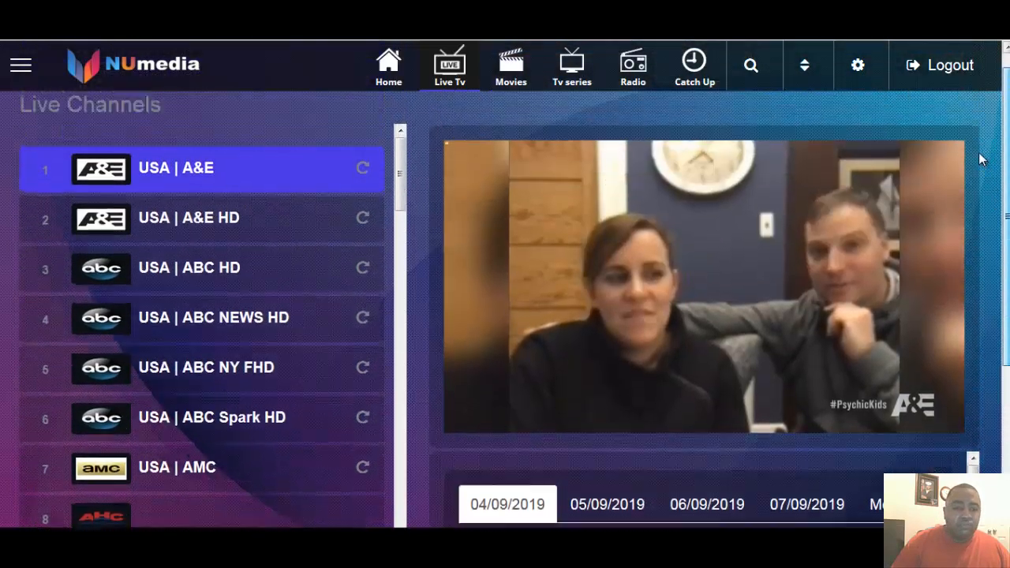
{"action": "scroll", "scroll_direction": "down", "scroll_amount": 3}
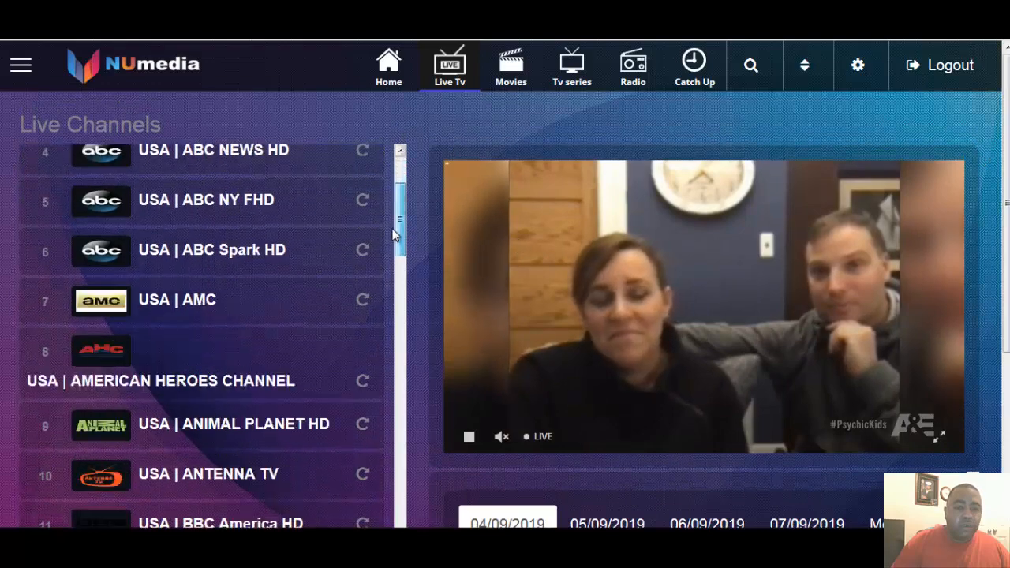
{"action": "scroll", "scroll_direction": "down", "scroll_amount": 3}
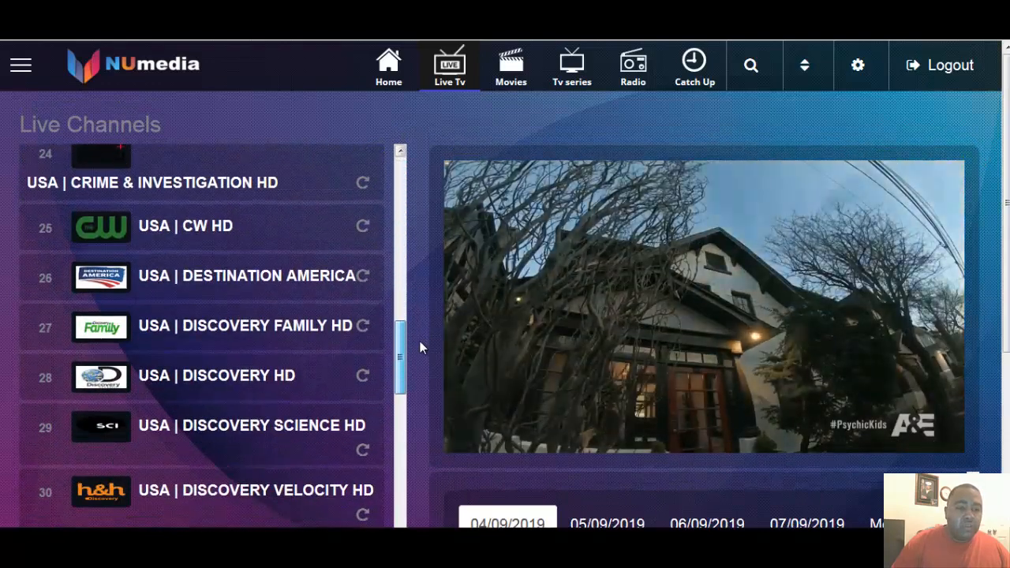
{"action": "scroll", "scroll_direction": "down", "scroll_amount": 3}
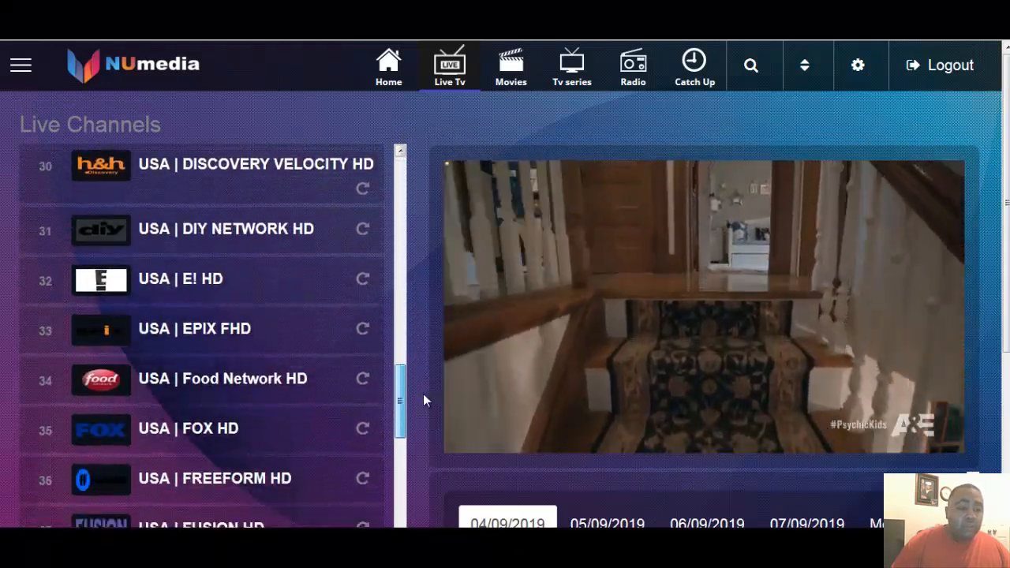
{"action": "scroll", "scroll_direction": "down", "scroll_amount": 3}
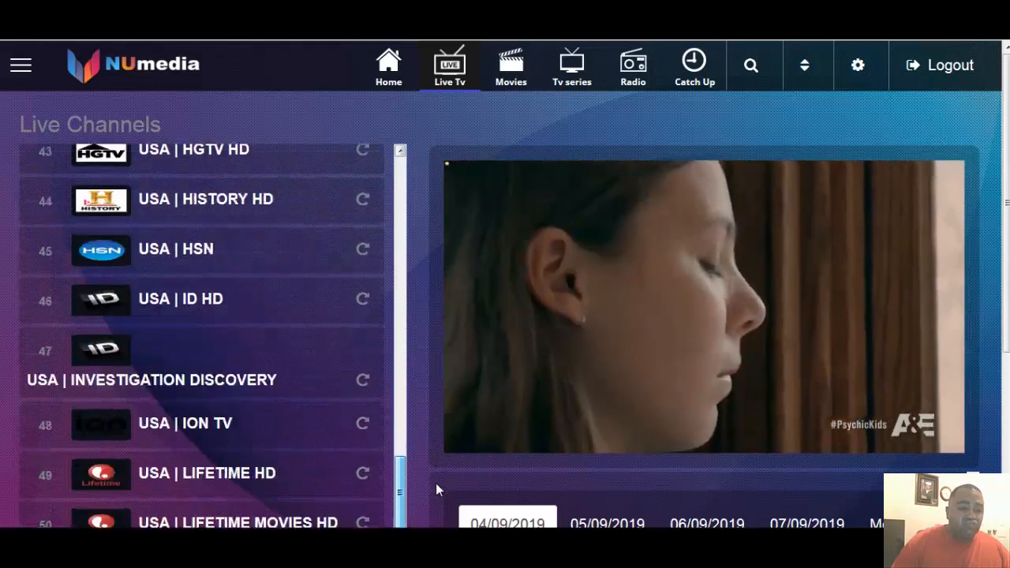
{"action": "scroll", "scroll_direction": "down", "scroll_amount": 3}
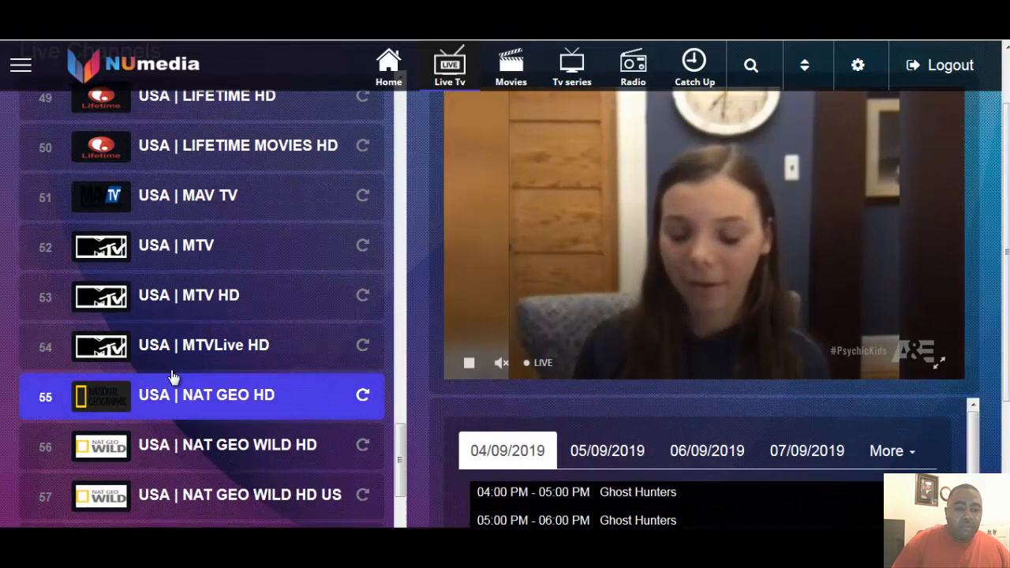
- Play USA | MTV and review its schedule showing The Challenge: War of the Worlds
{"action": "left_click", "coordinate": [177, 246]}
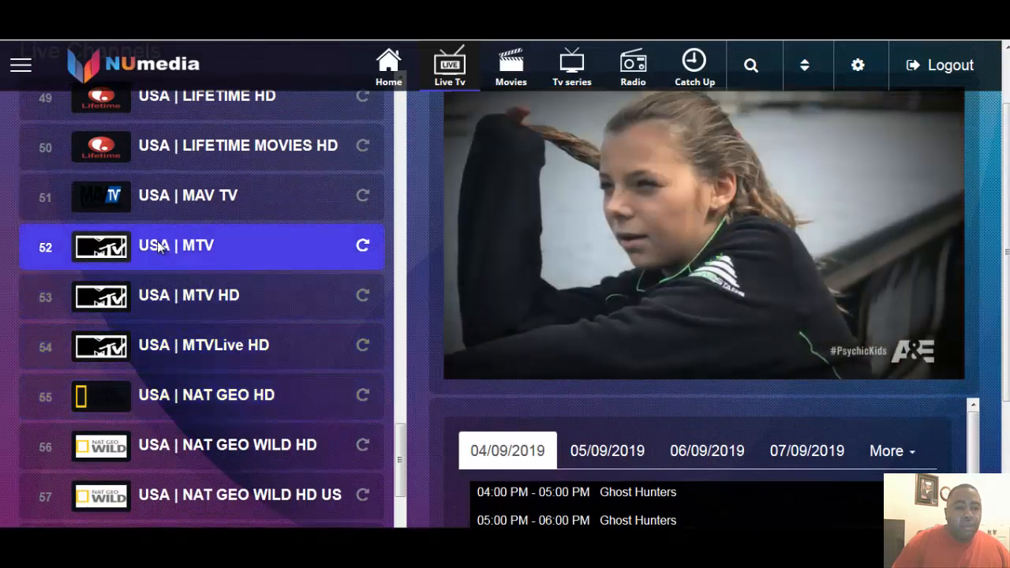
{"action": "left_click", "coordinate": [177, 246]}
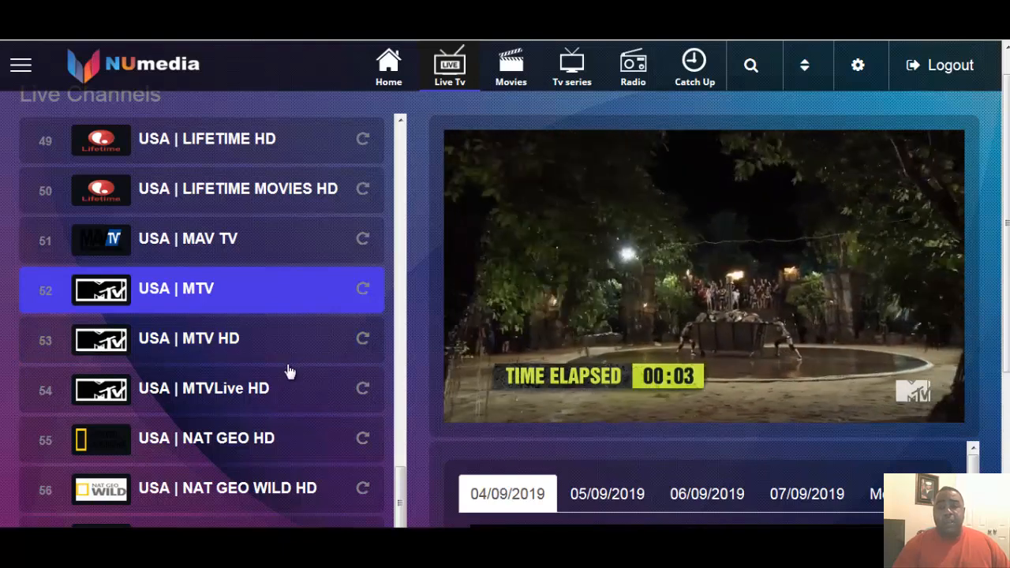
{"action": "left_click", "coordinate": [202, 338]}
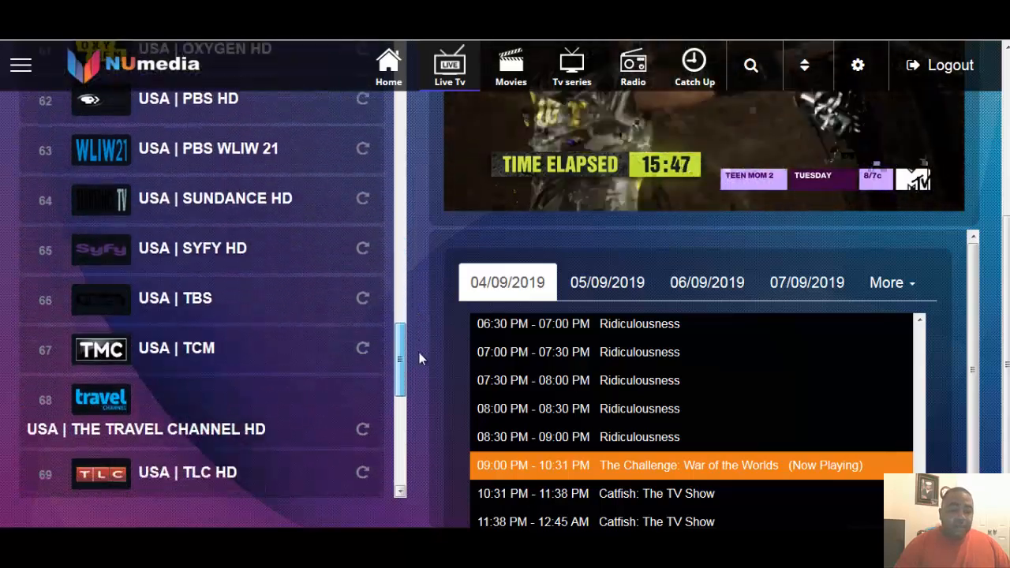
{"action": "scroll", "scroll_direction": "down", "scroll_amount": 3}
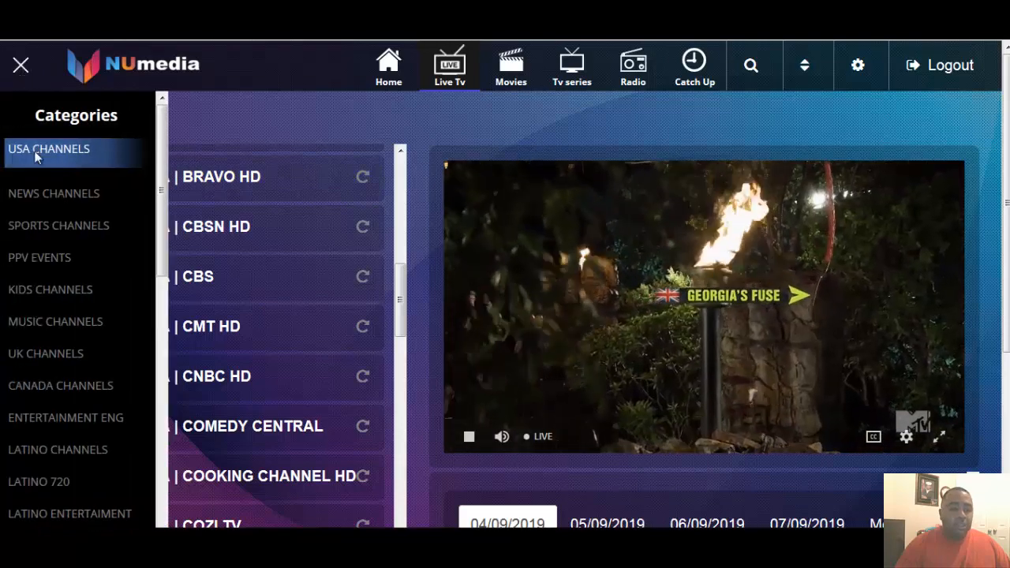
- Switch to the Kids Channels category and start Cartoon Network
{"action": "scroll", "scroll_direction": "down", "scroll_amount": 3}
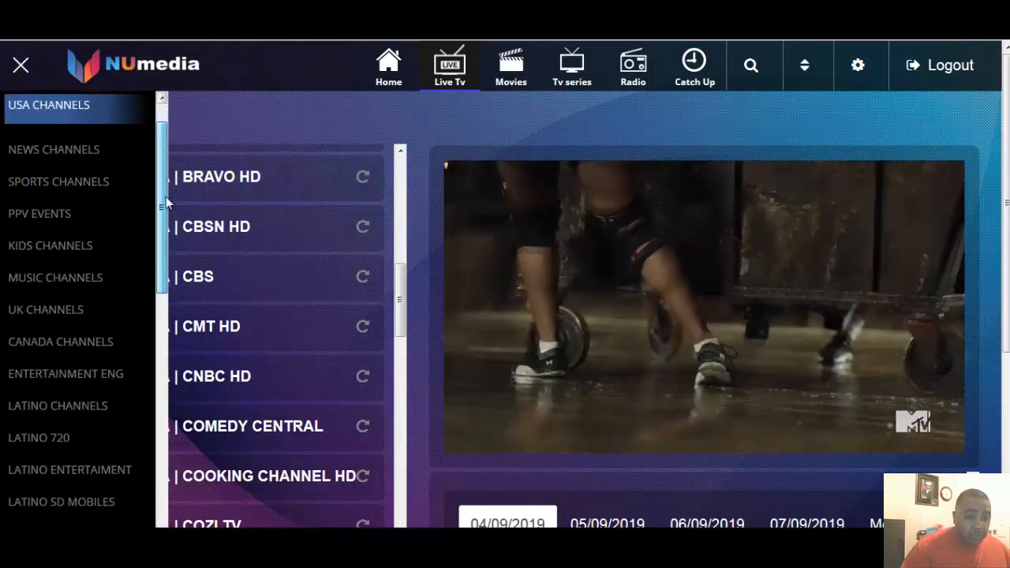
{"action": "scroll", "scroll_direction": "down", "scroll_amount": 3}
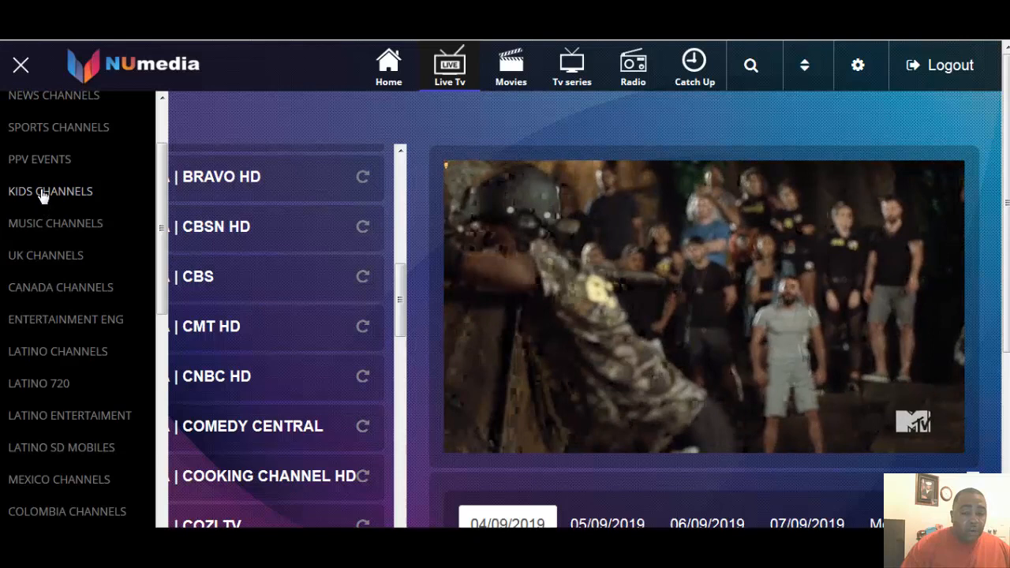
{"action": "left_click", "coordinate": [51, 190]}
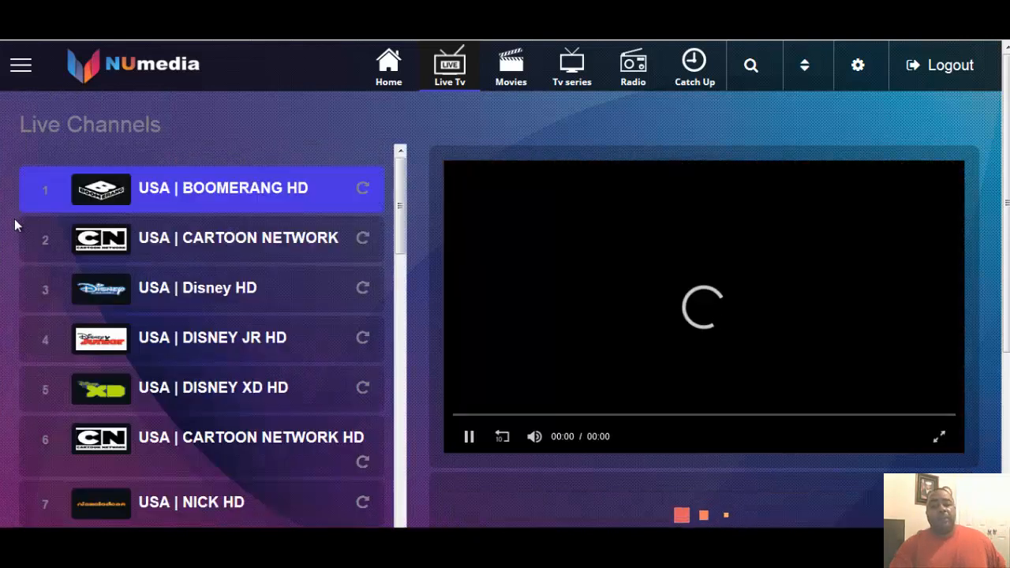
{"action": "left_click", "coordinate": [237, 237]}
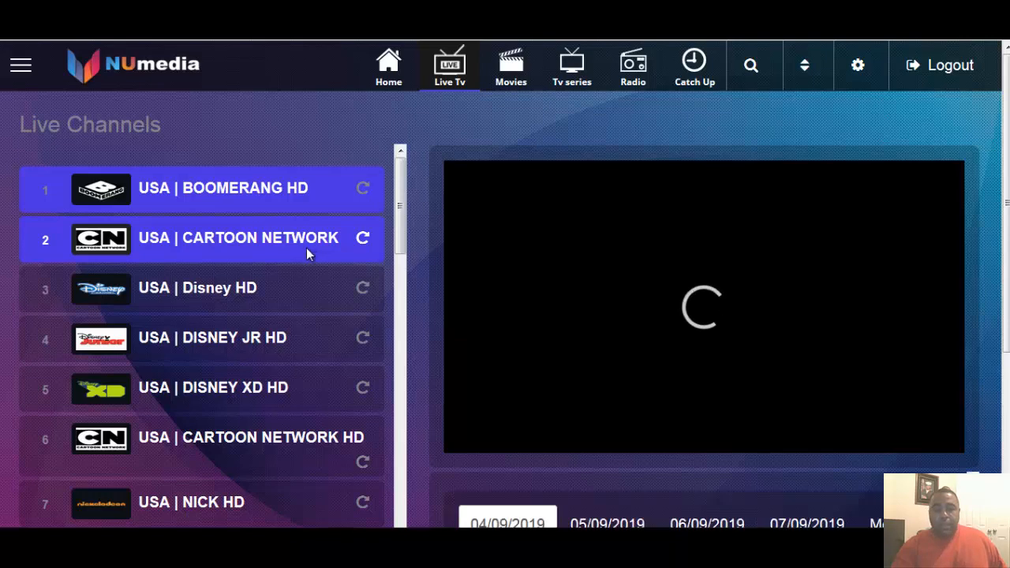
- Sample Disney JR HD, settle on Disney HD, and bring the category list back up
{"action": "left_click", "coordinate": [213, 337]}
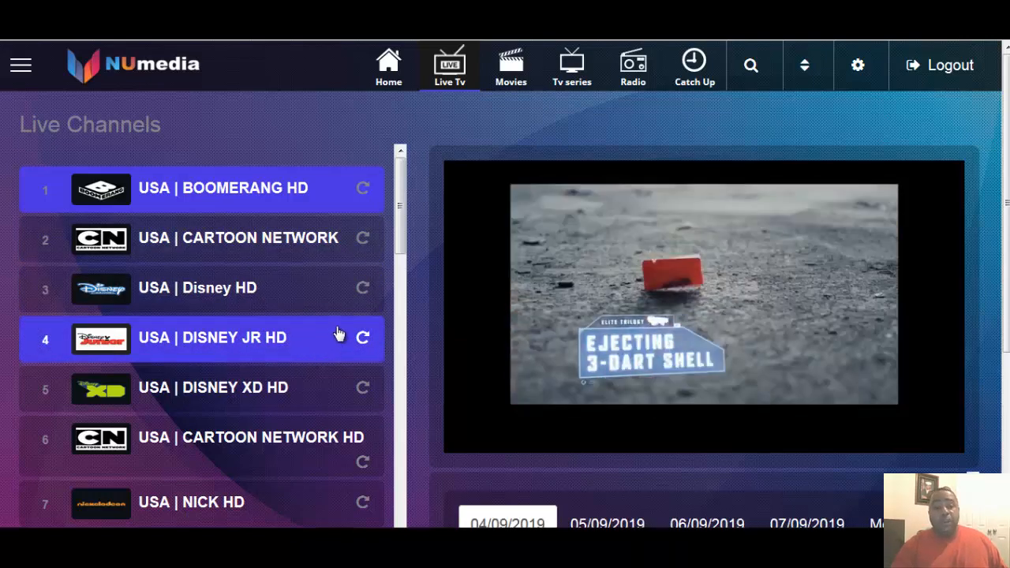
{"action": "left_click", "coordinate": [198, 287]}
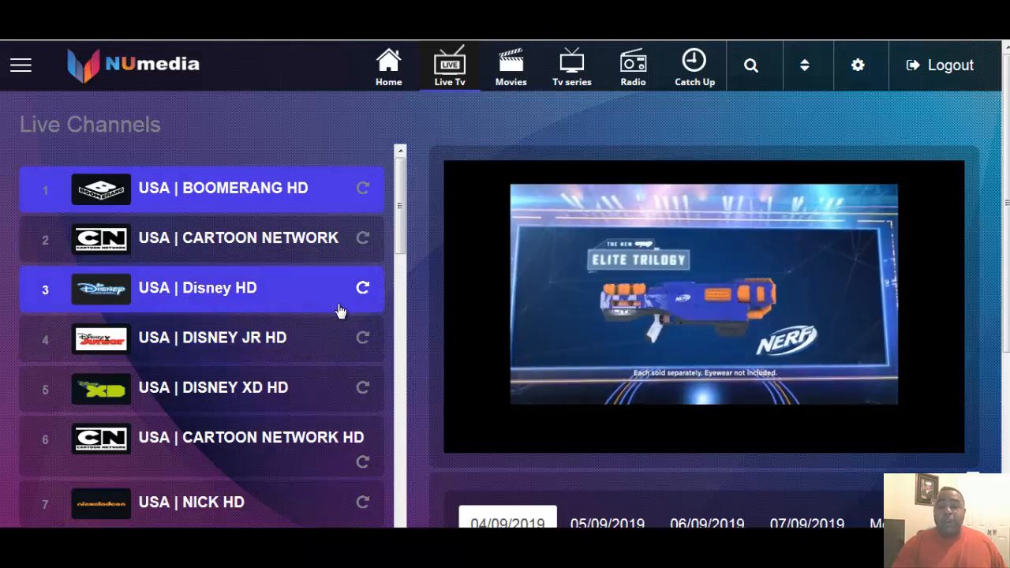
{"action": "mouse_move", "coordinate": [290, 252]}
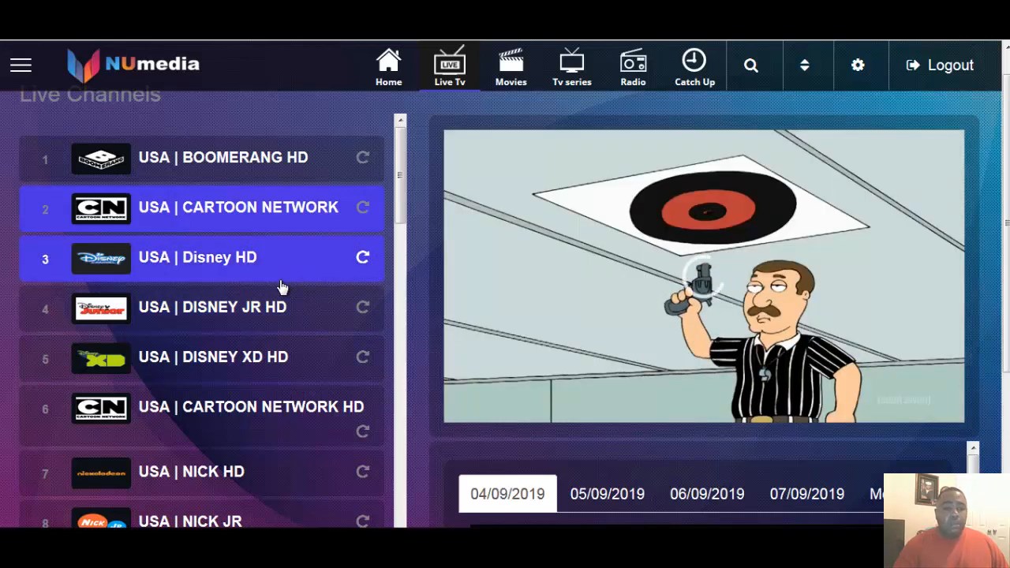
{"action": "left_click", "coordinate": [197, 257]}
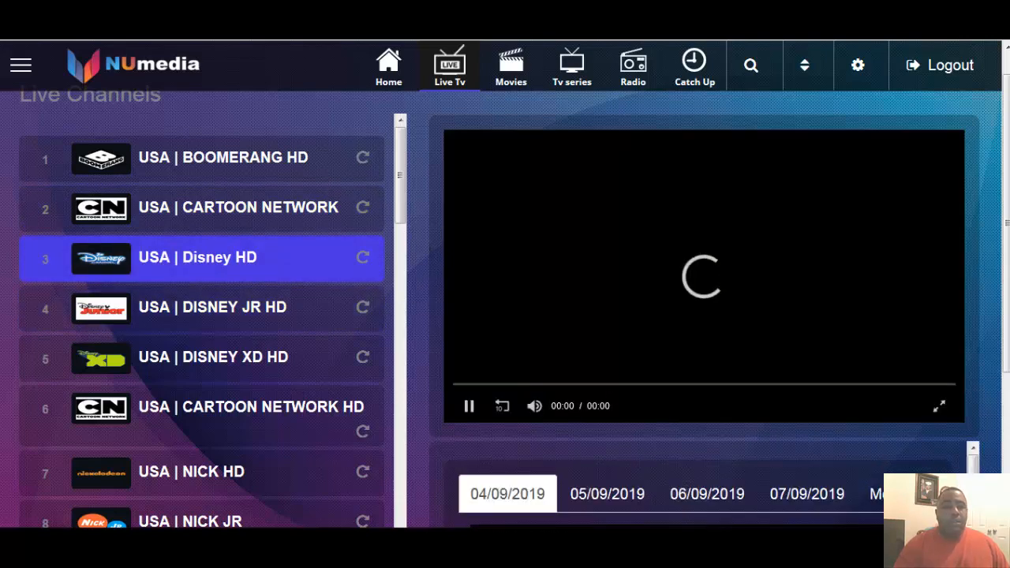
{"action": "left_click", "coordinate": [21, 65]}
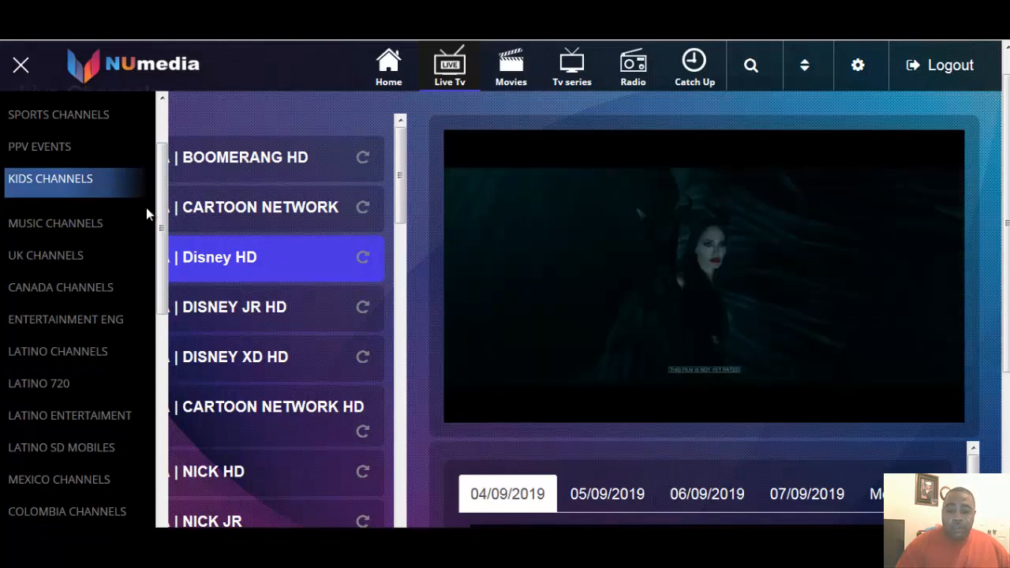
- Choose South Florida from the category sidebar to list its local channels
{"action": "scroll", "scroll_direction": "down", "scroll_amount": 3}
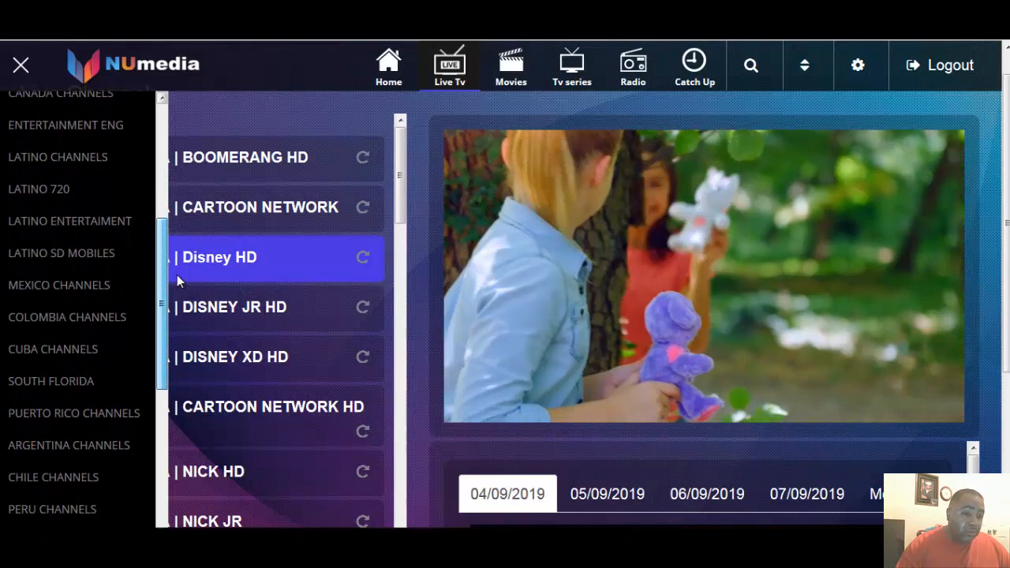
{"action": "scroll", "scroll_direction": "down", "scroll_amount": 3}
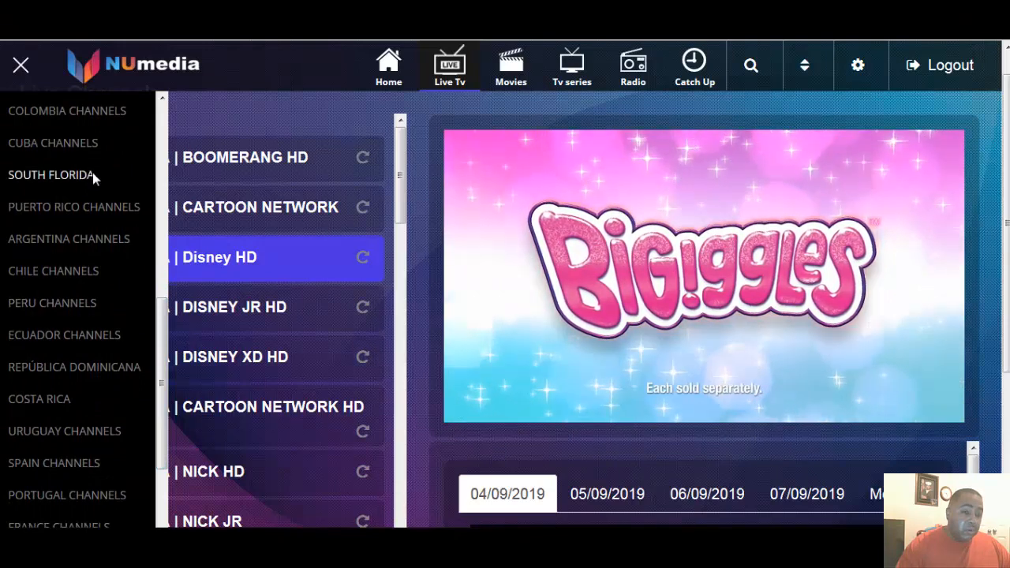
{"action": "left_click", "coordinate": [50, 174]}
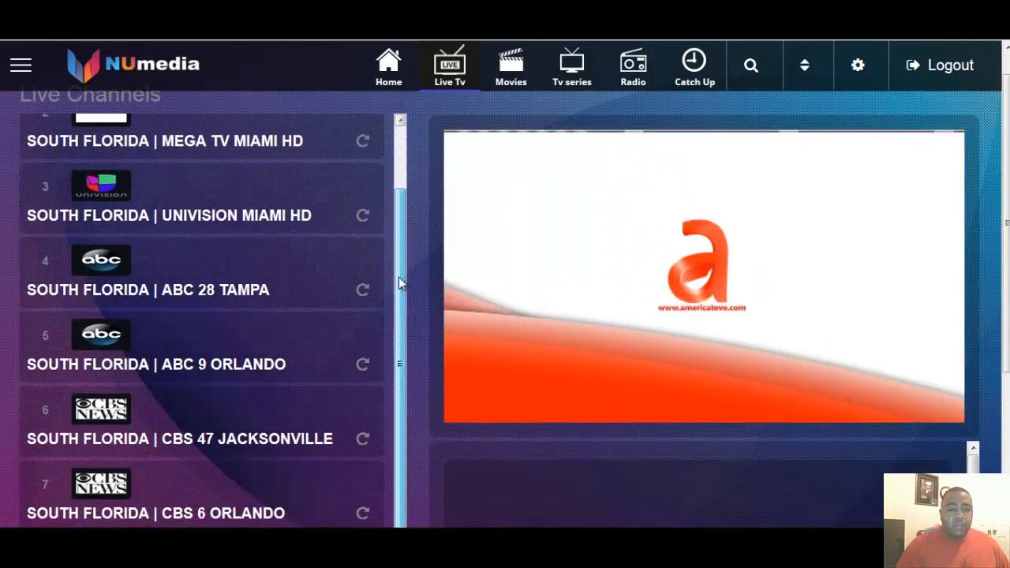
- Watch FOX 30 Jacksonville's hurricane coverage, then reopen the channel categories
{"action": "scroll", "scroll_direction": "down", "scroll_amount": 3}
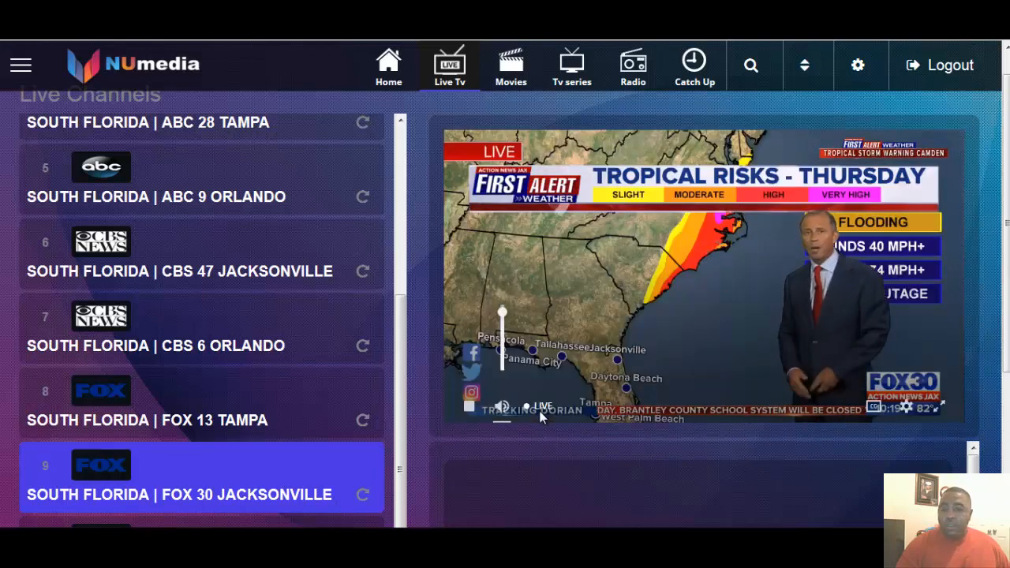
{"action": "mouse_move", "coordinate": [416, 428]}
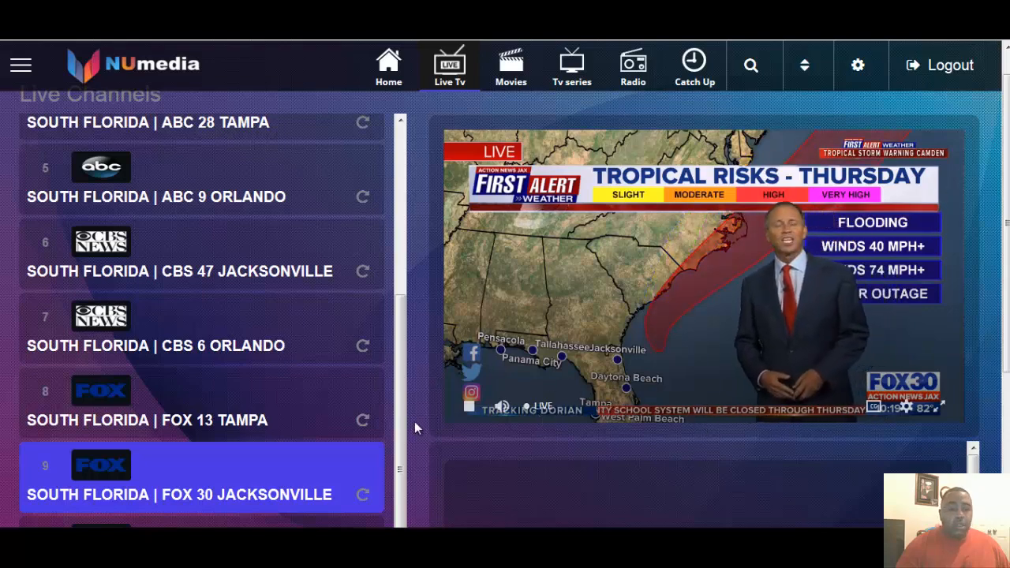
{"action": "mouse_move", "coordinate": [748, 447]}
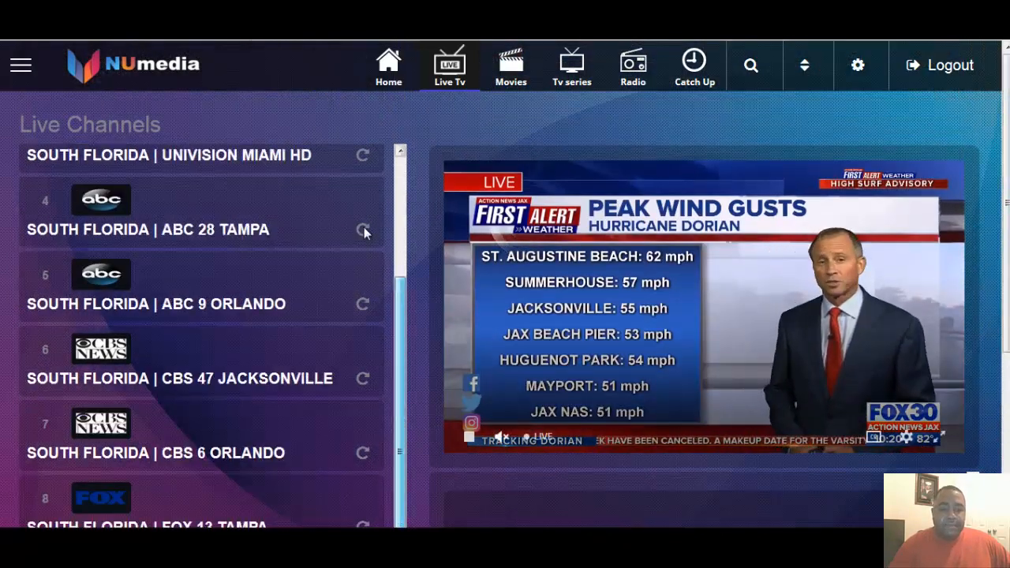
{"action": "left_click", "coordinate": [21, 64]}
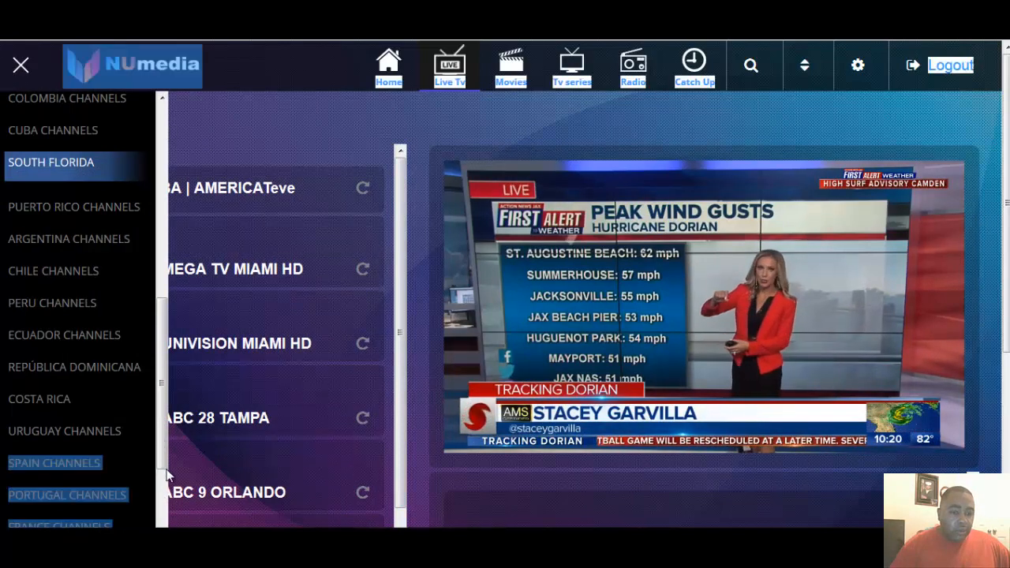
- Choose Peru Channels from the sidebar to list America TV, ATV and Capital TV
{"action": "scroll", "scroll_direction": "down", "scroll_amount": 3}
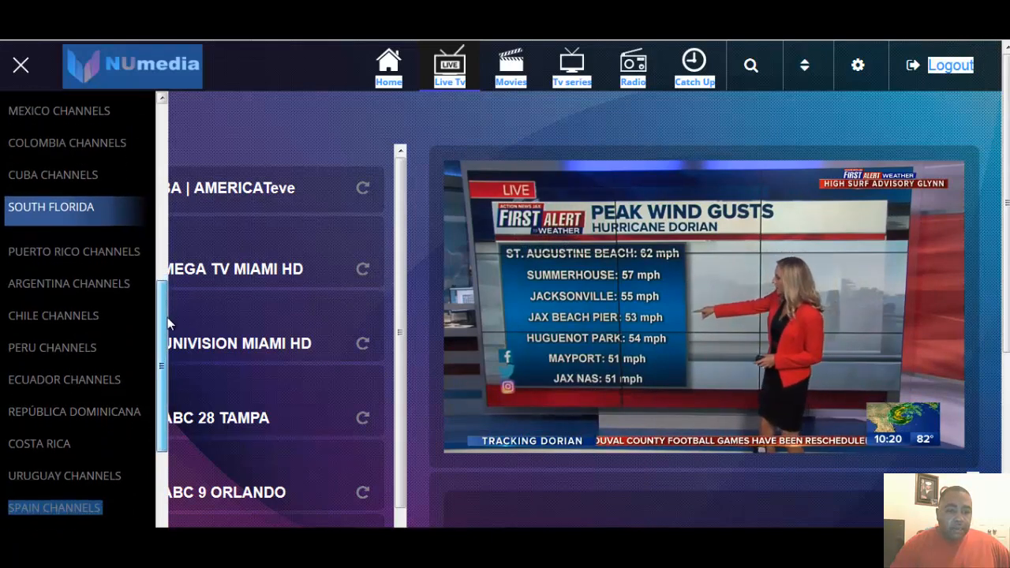
{"action": "left_click", "coordinate": [20, 65]}
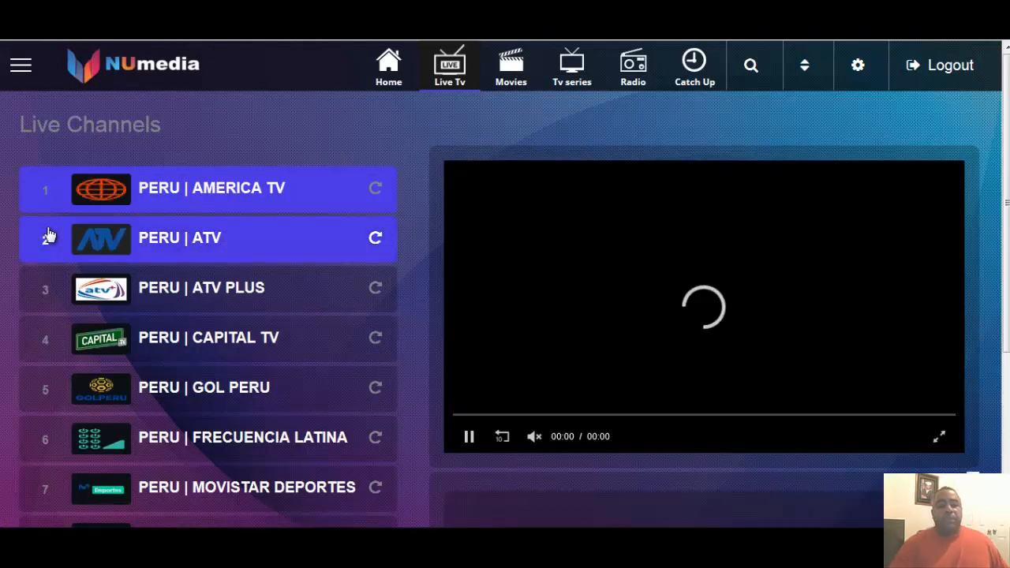
- Try ATV, retry Gol Peru to get the football match playing, then reopen categories
{"action": "left_click", "coordinate": [202, 287]}
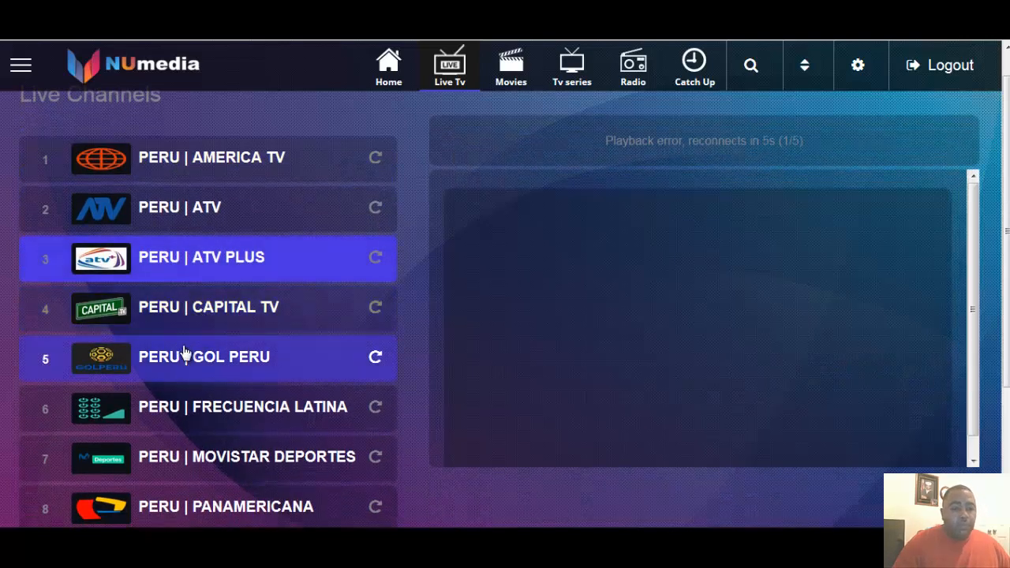
{"action": "mouse_move", "coordinate": [170, 379]}
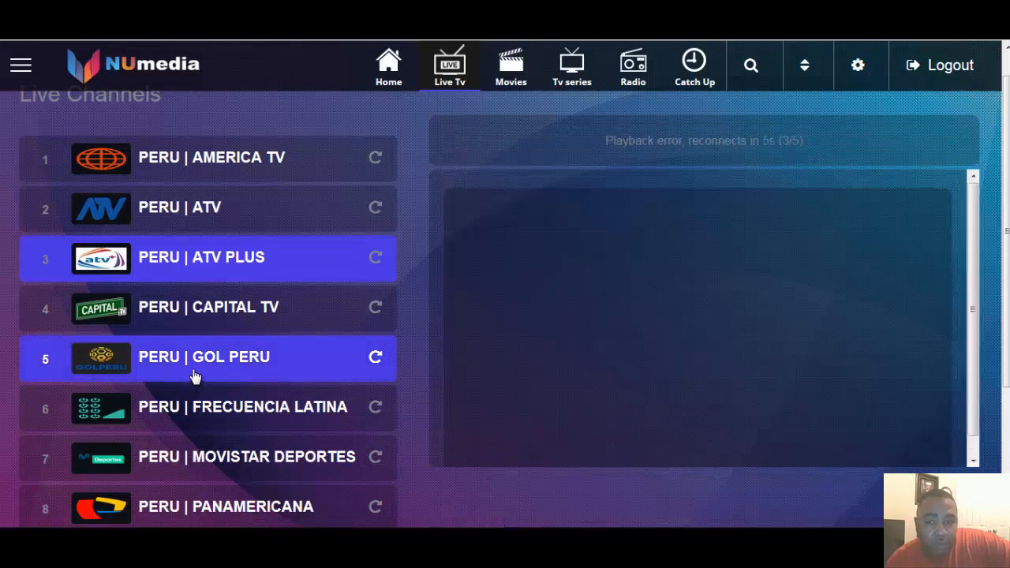
{"action": "left_click", "coordinate": [205, 357]}
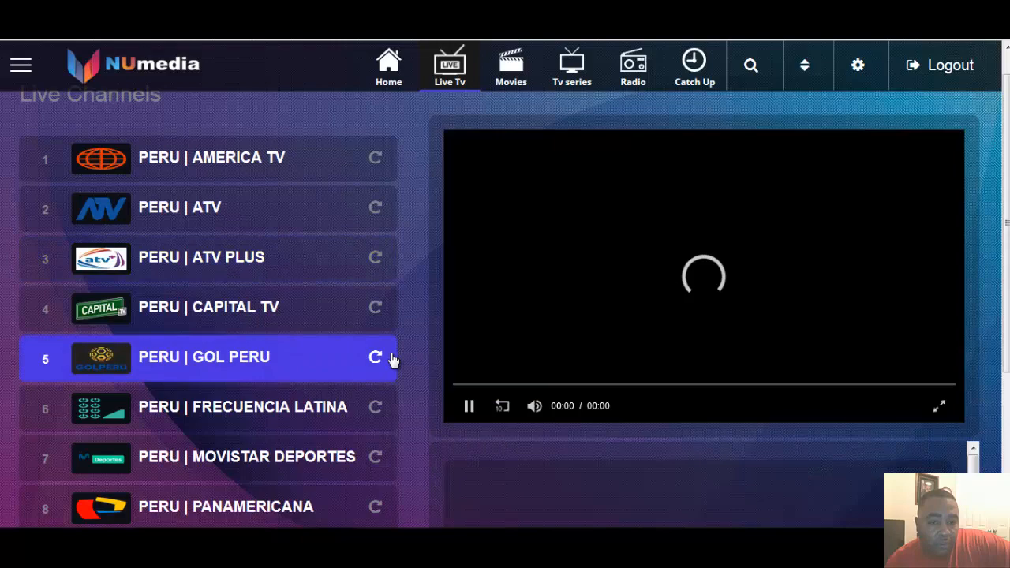
{"action": "mouse_move", "coordinate": [1004, 316]}
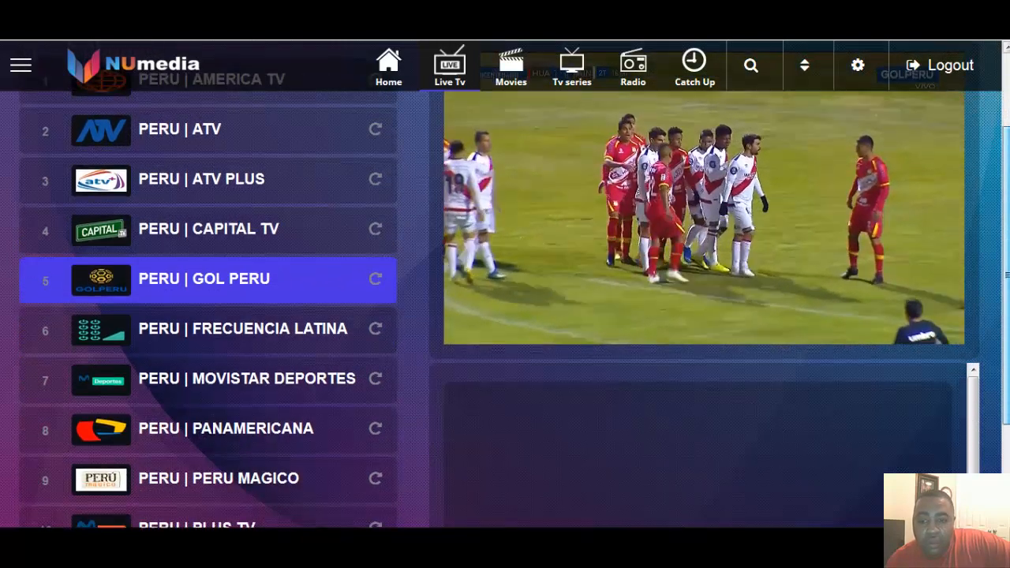
{"action": "scroll", "scroll_direction": "down", "scroll_amount": 3}
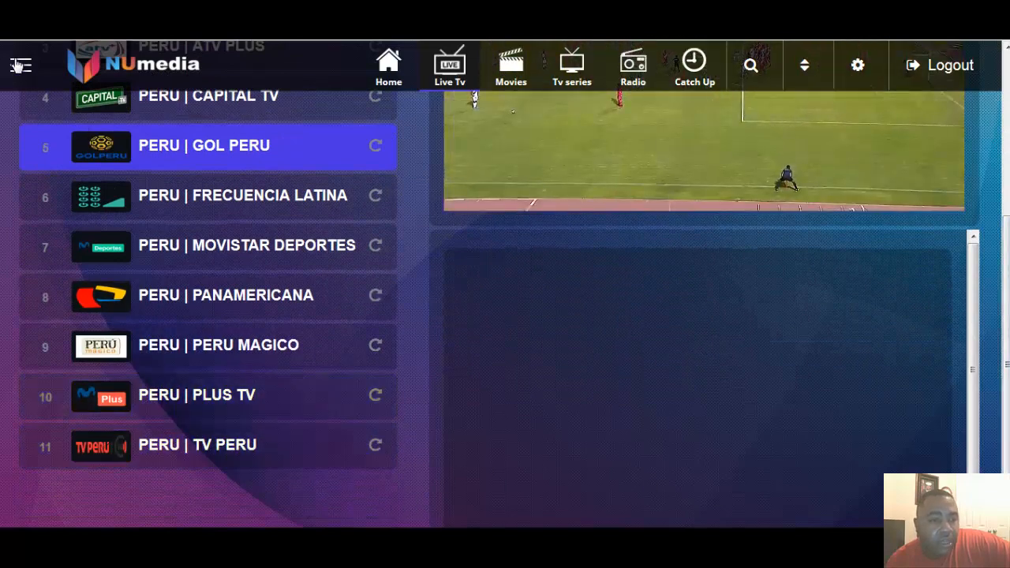
{"action": "left_click", "coordinate": [20, 65]}
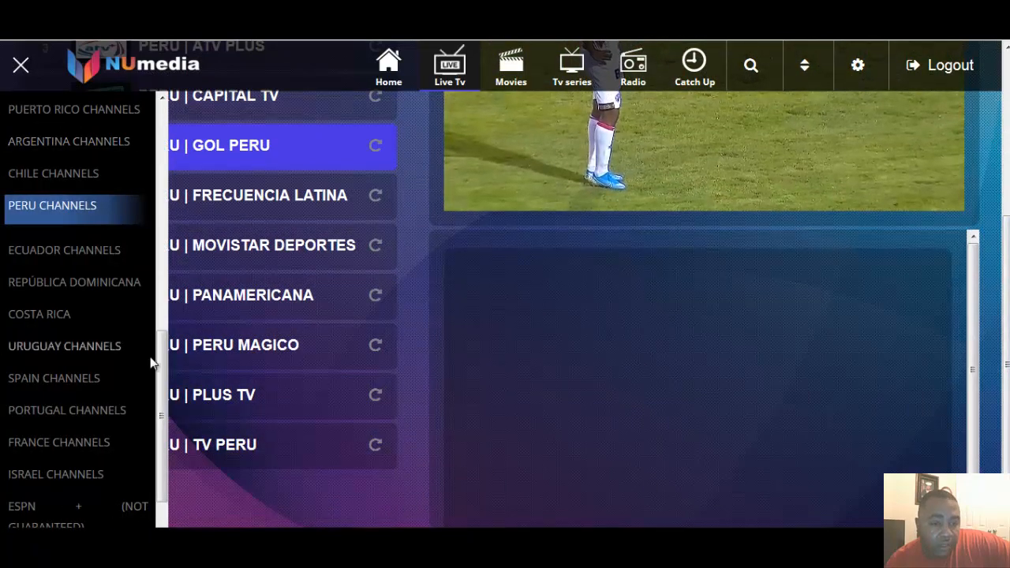
- Choose Israel Channels from the sidebar to show the HOT channel lineup
{"action": "scroll", "scroll_direction": "down", "scroll_amount": 3}
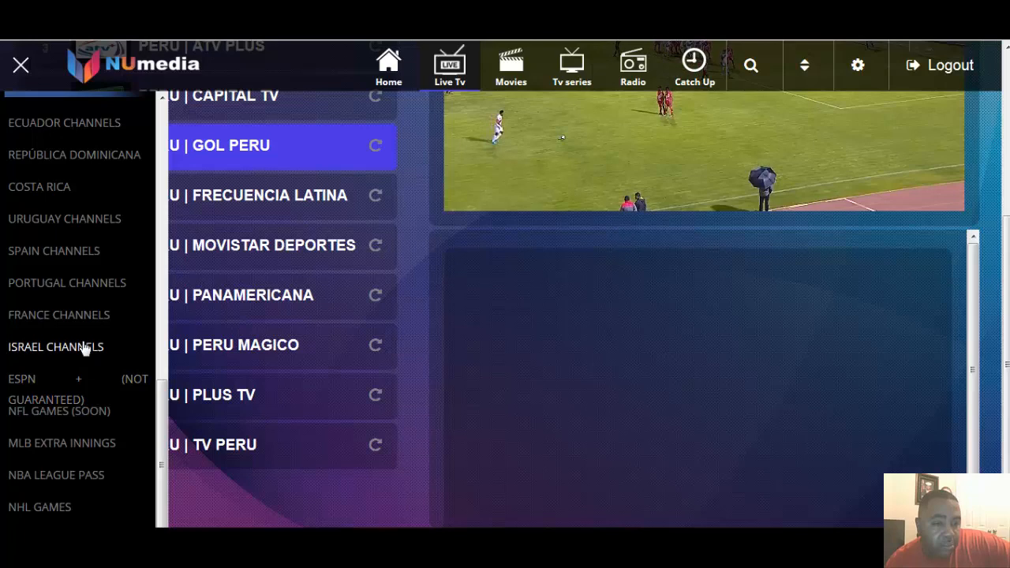
{"action": "left_click", "coordinate": [21, 65]}
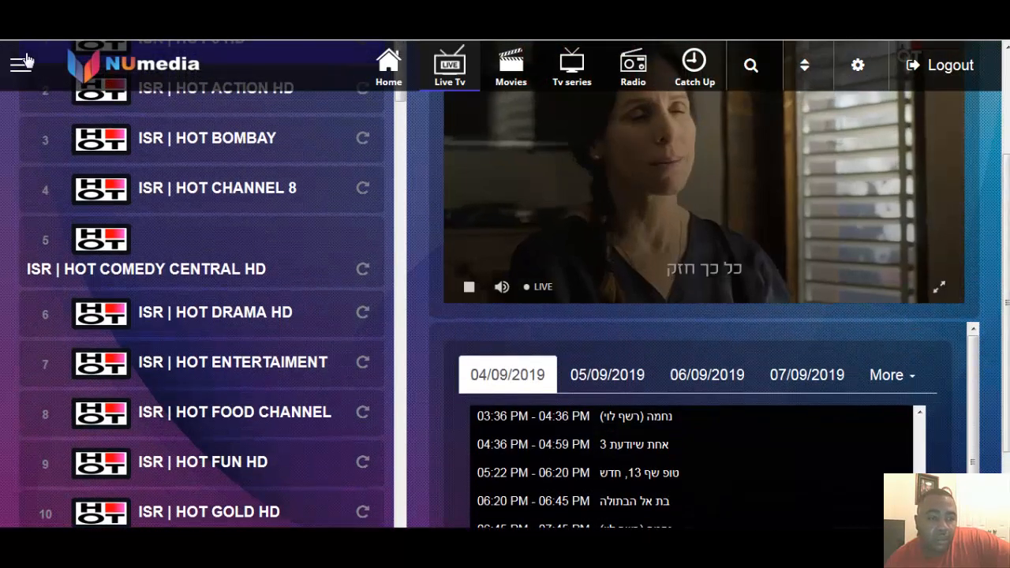
- Choose France Channels to list TV5 Monde, 6ter and AB1
{"action": "left_click", "coordinate": [22, 65]}
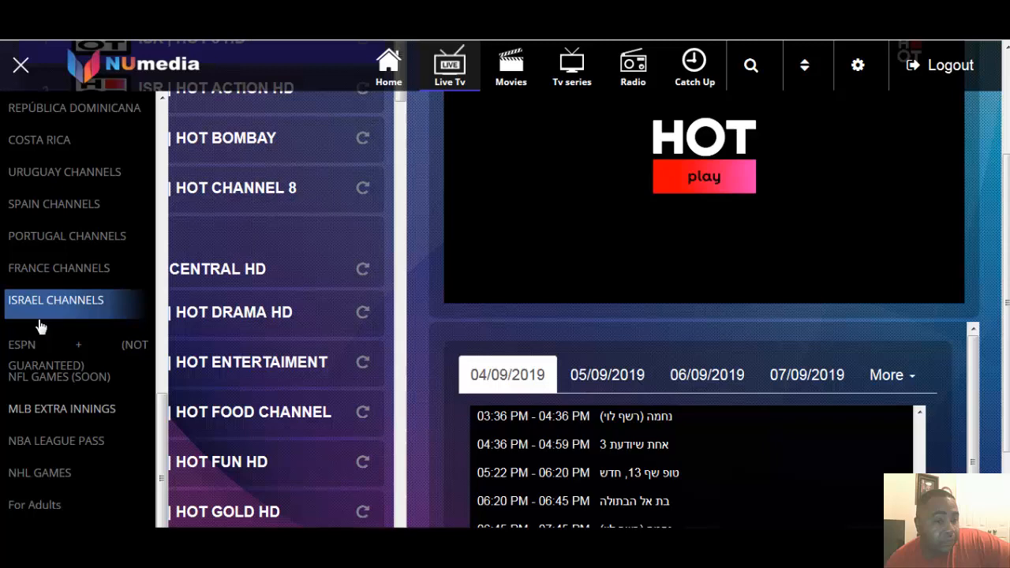
{"action": "left_click", "coordinate": [20, 65]}
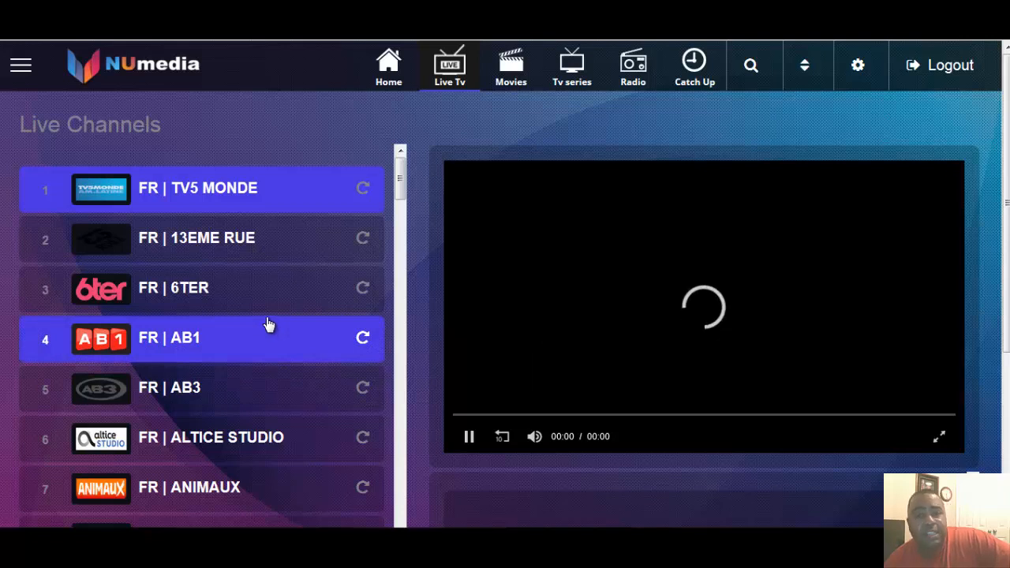
- Select FR | TV5 MONDE from the Live Channels list so its stream begins loading
{"action": "left_click", "coordinate": [197, 236]}
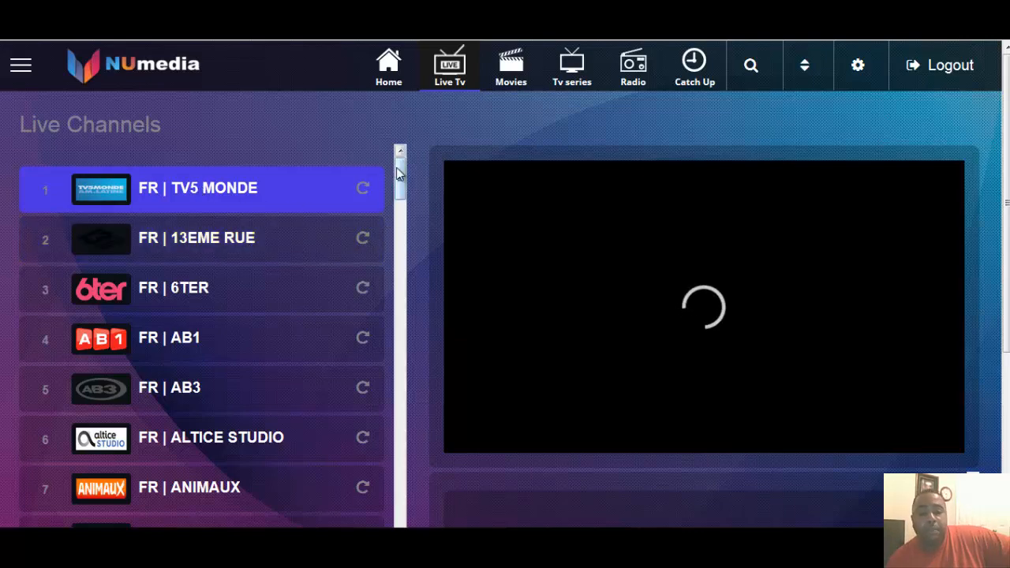
{"action": "left_click_drag", "start_coordinate": [401, 173], "coordinate": [401, 244]}
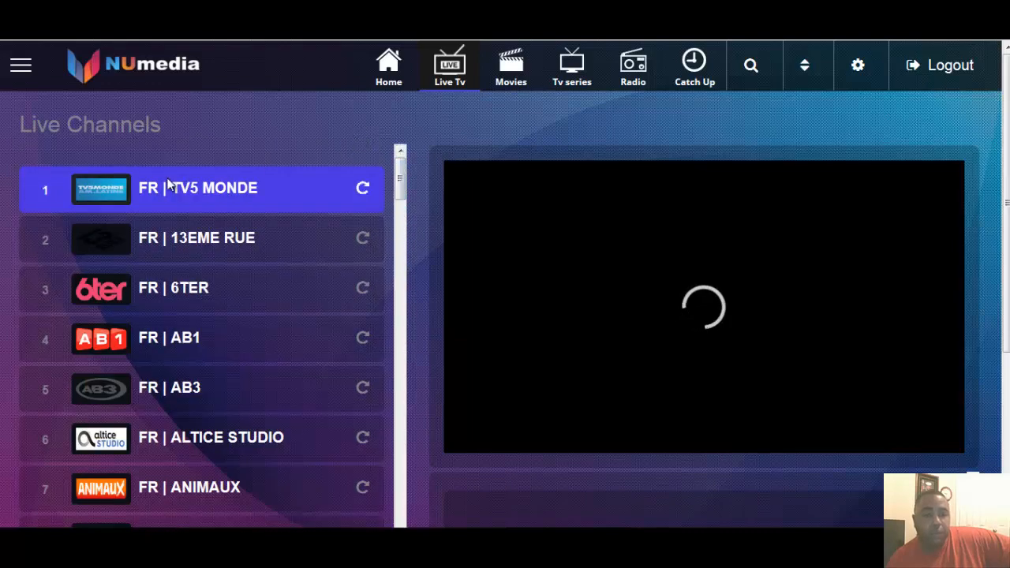
{"action": "mouse_move", "coordinate": [442, 112]}
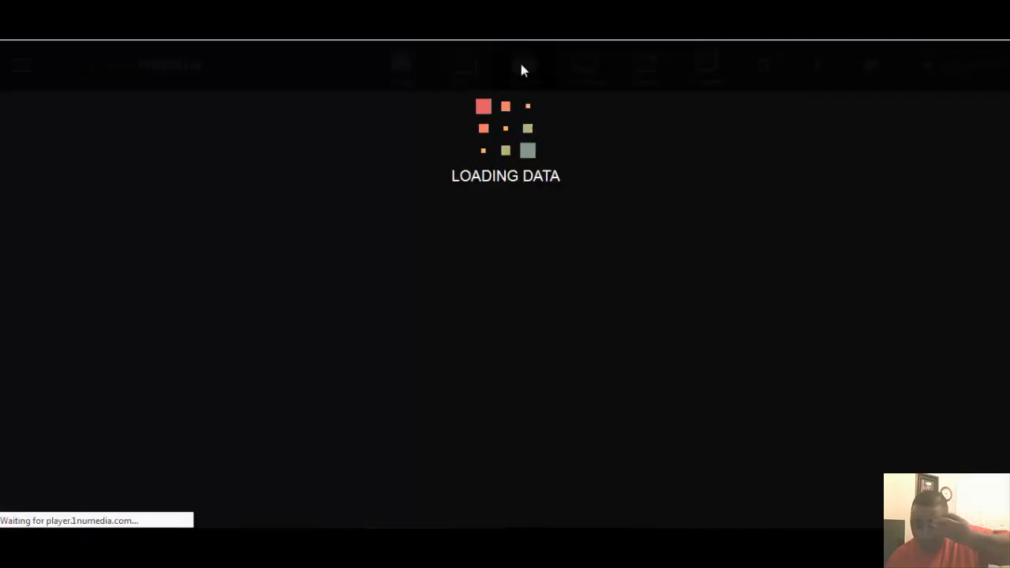
- Switch to the Movies section showing the poster grid of titles
{"action": "left_click", "coordinate": [513, 66]}
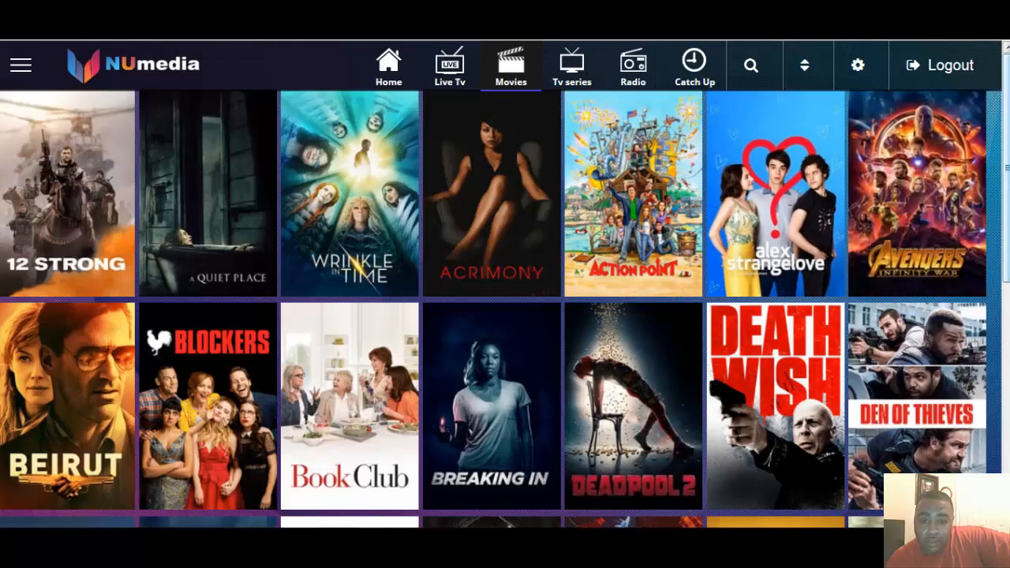
{"action": "mouse_move", "coordinate": [663, 233]}
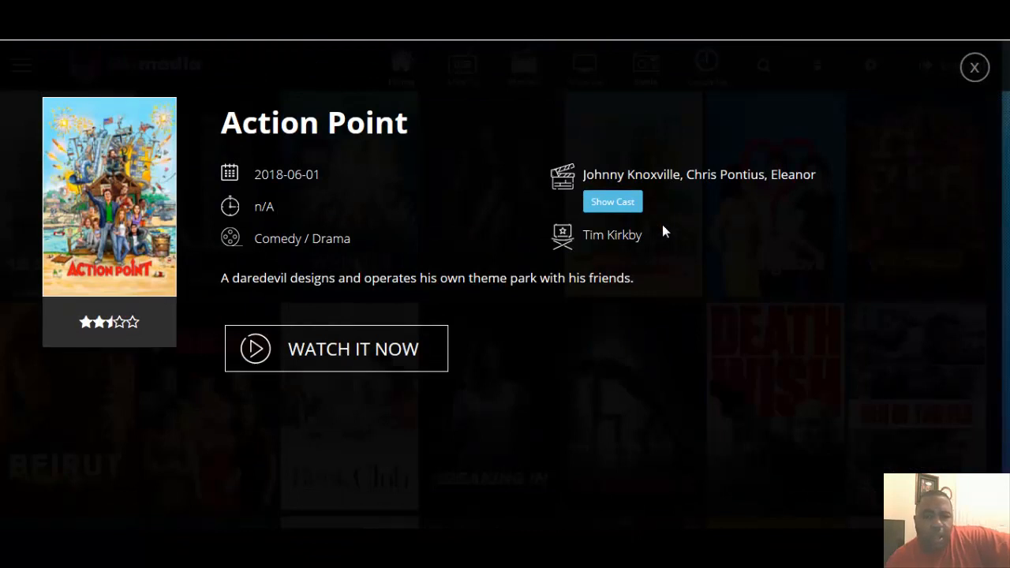
{"action": "mouse_move", "coordinate": [611, 206]}
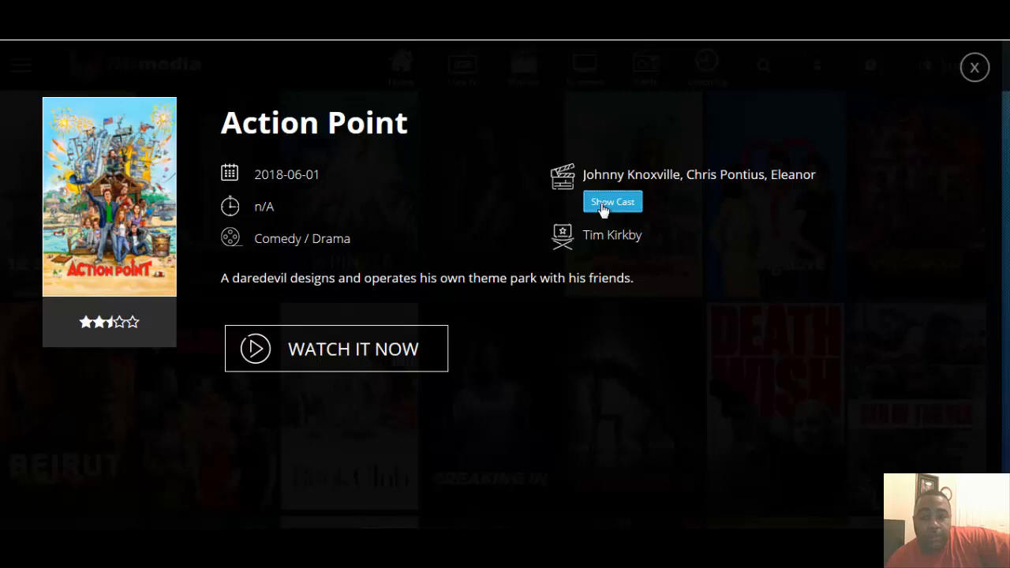
- Launch the Action Point trailer player beside its poster from the info panel
{"action": "left_click", "coordinate": [612, 202]}
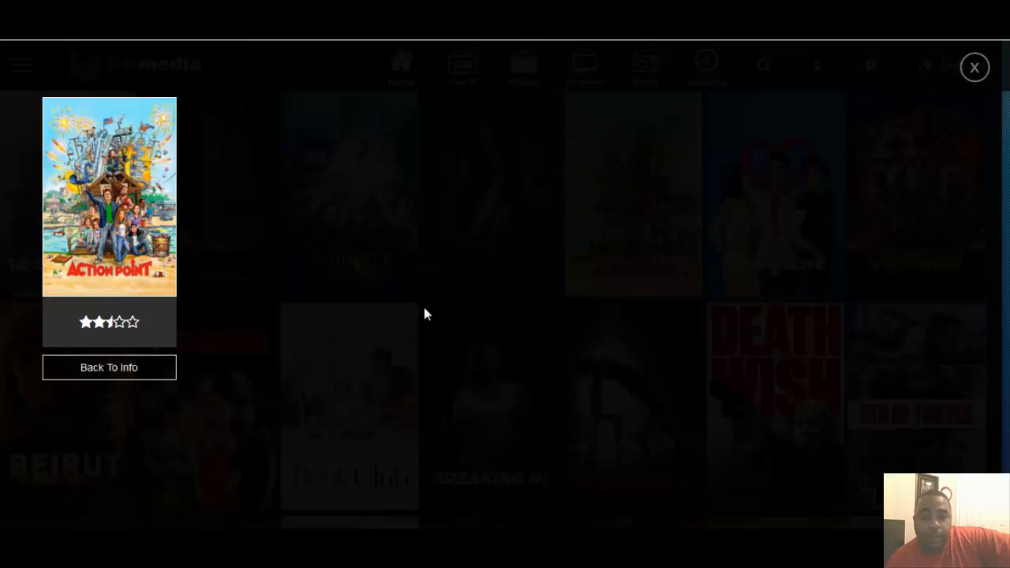
- Play the Action Point trailer and rewind it ten seconds
{"action": "left_click", "coordinate": [426, 313]}
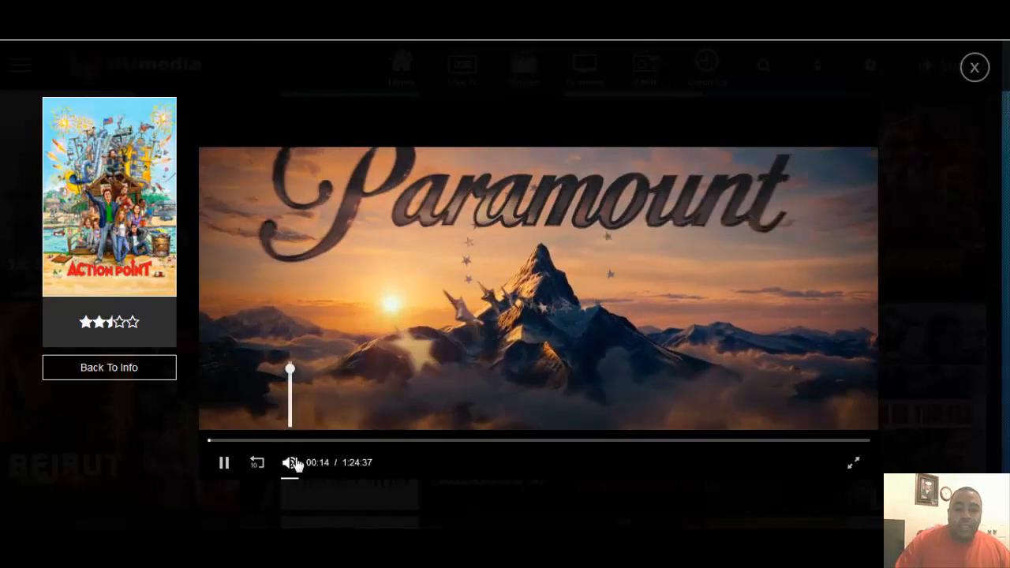
{"action": "mouse_move", "coordinate": [256, 464]}
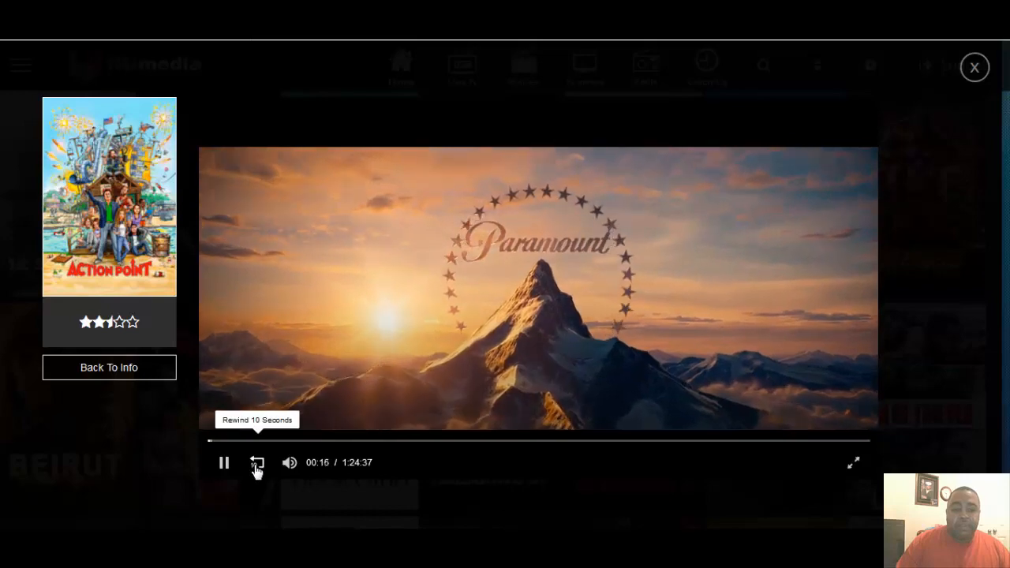
{"action": "left_click", "coordinate": [256, 463]}
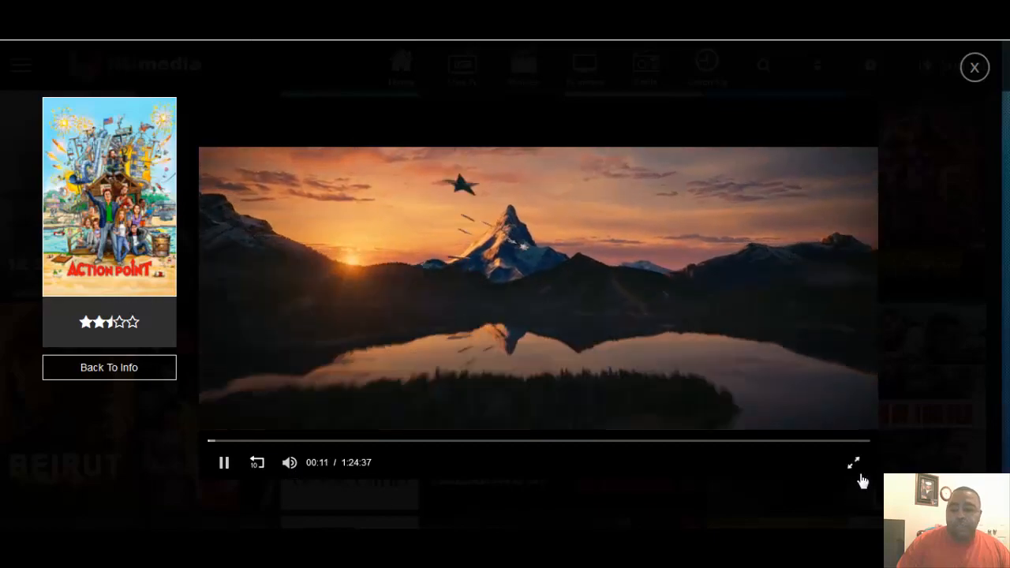
{"action": "left_click", "coordinate": [853, 464]}
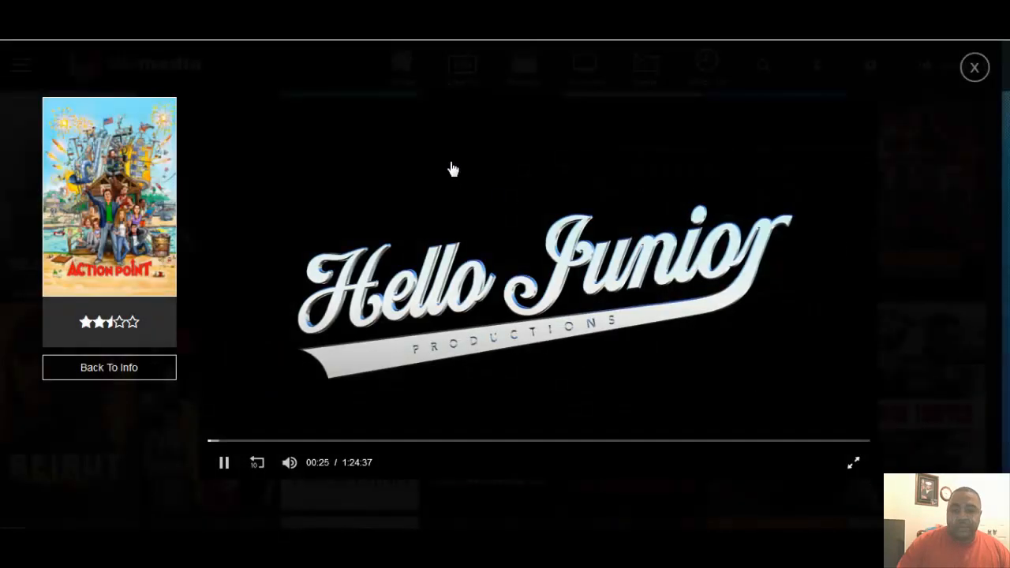
- Close the trailer player and the movie panel, returning to the catalog grid
{"action": "left_click", "coordinate": [976, 66]}
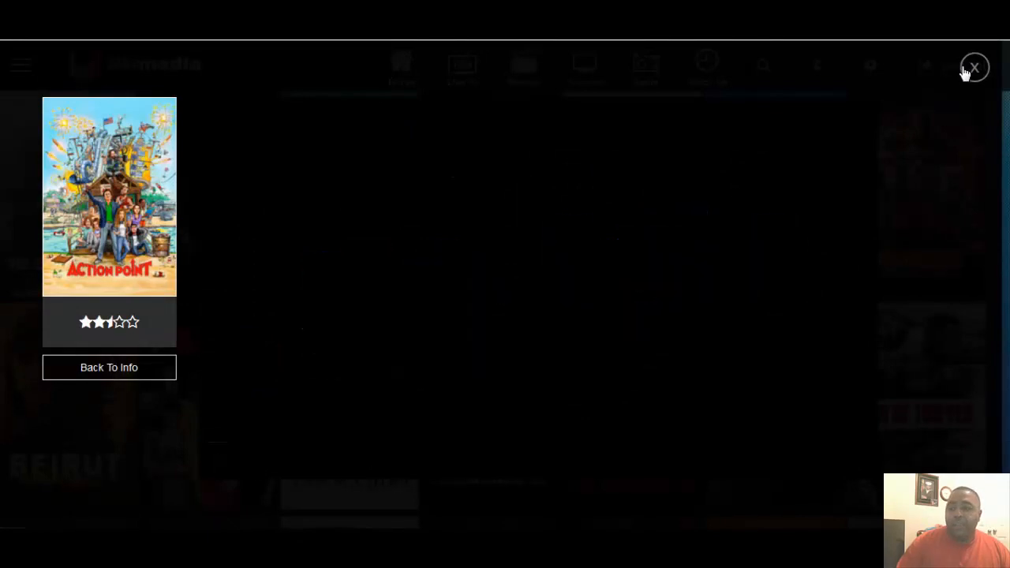
{"action": "left_click", "coordinate": [975, 67]}
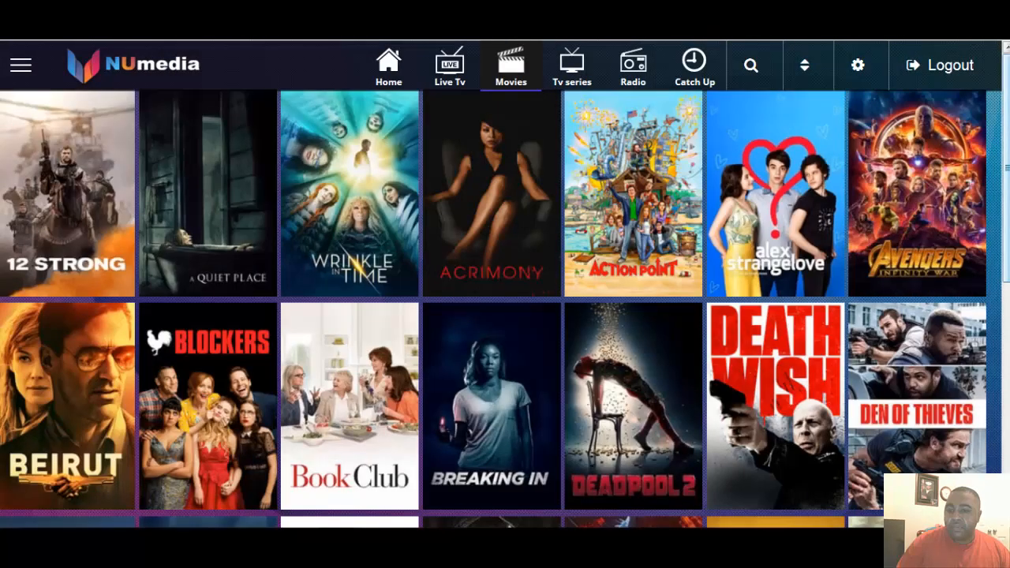
- Scroll down the Movies grid and load two more batches with Load More
{"action": "scroll", "scroll_direction": "down", "scroll_amount": 3}
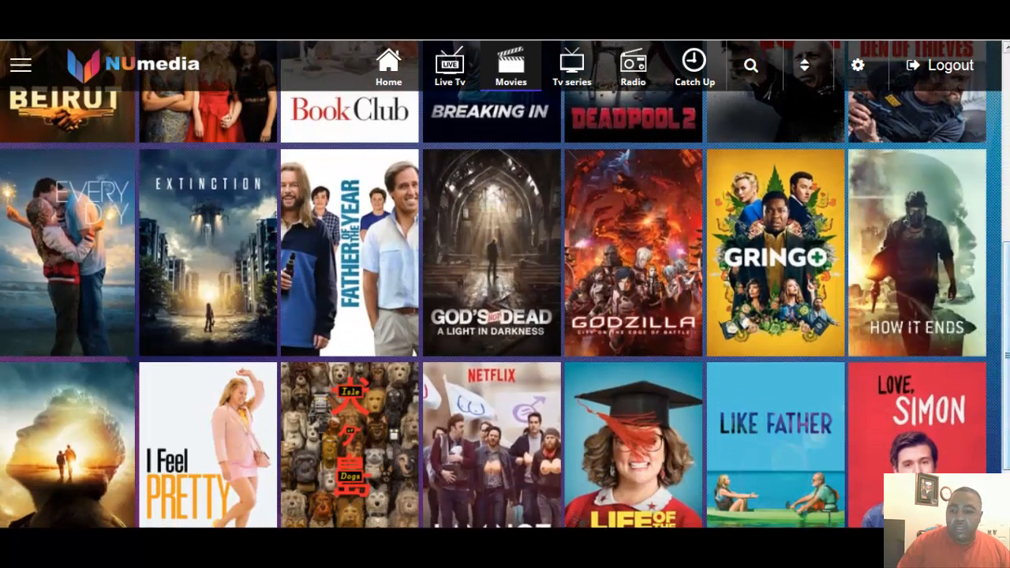
{"action": "scroll", "scroll_direction": "down", "scroll_amount": 3}
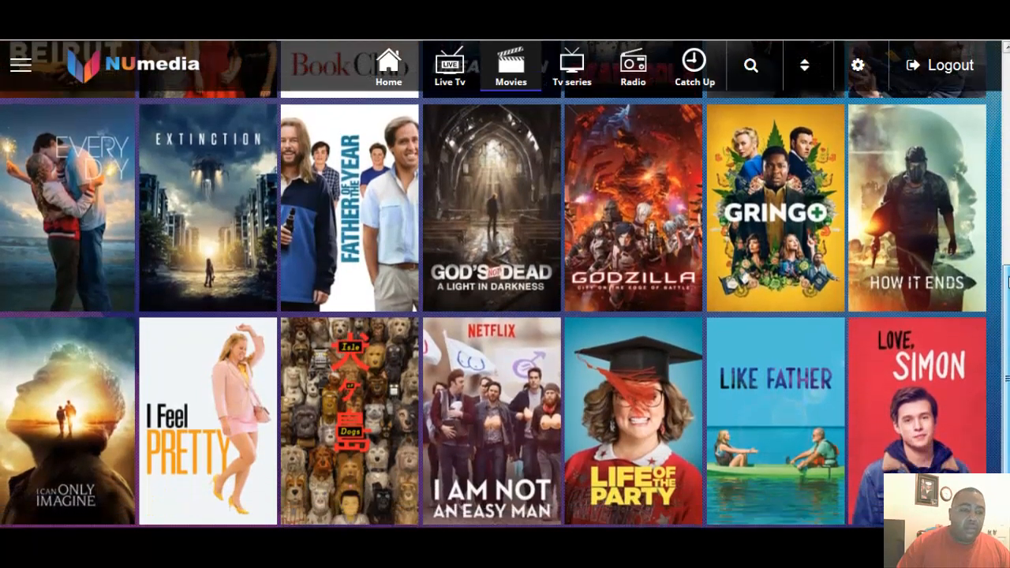
{"action": "scroll", "scroll_direction": "down", "scroll_amount": 3}
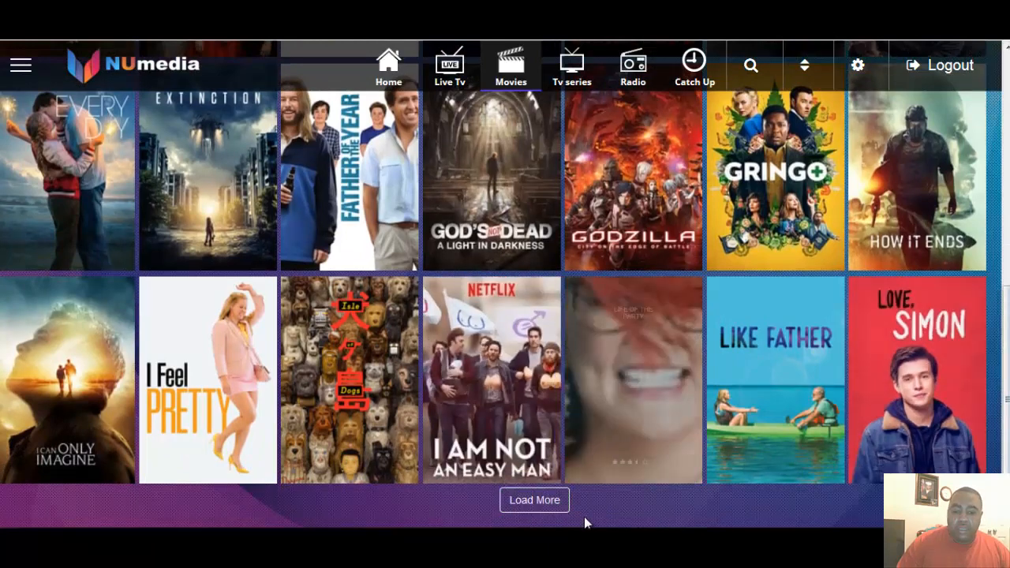
{"action": "left_click", "coordinate": [534, 500]}
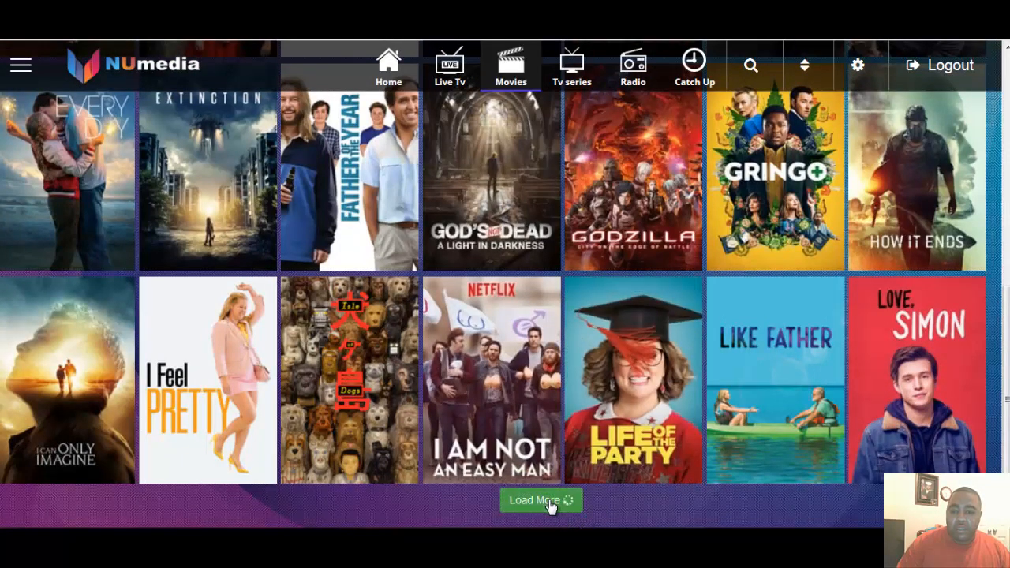
{"action": "left_click", "coordinate": [540, 501]}
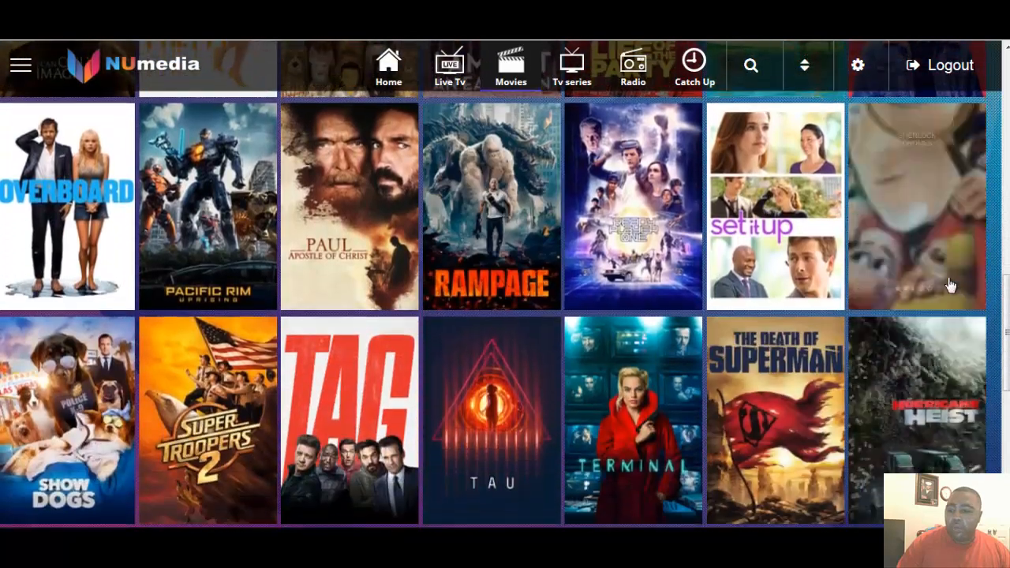
{"action": "scroll", "scroll_direction": "down", "scroll_amount": 3}
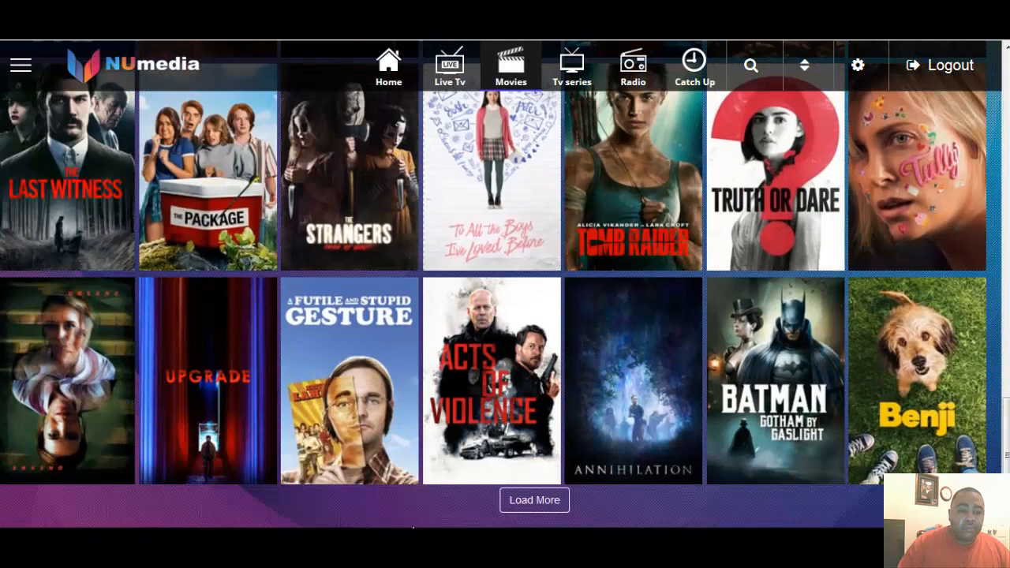
{"action": "left_click", "coordinate": [534, 500]}
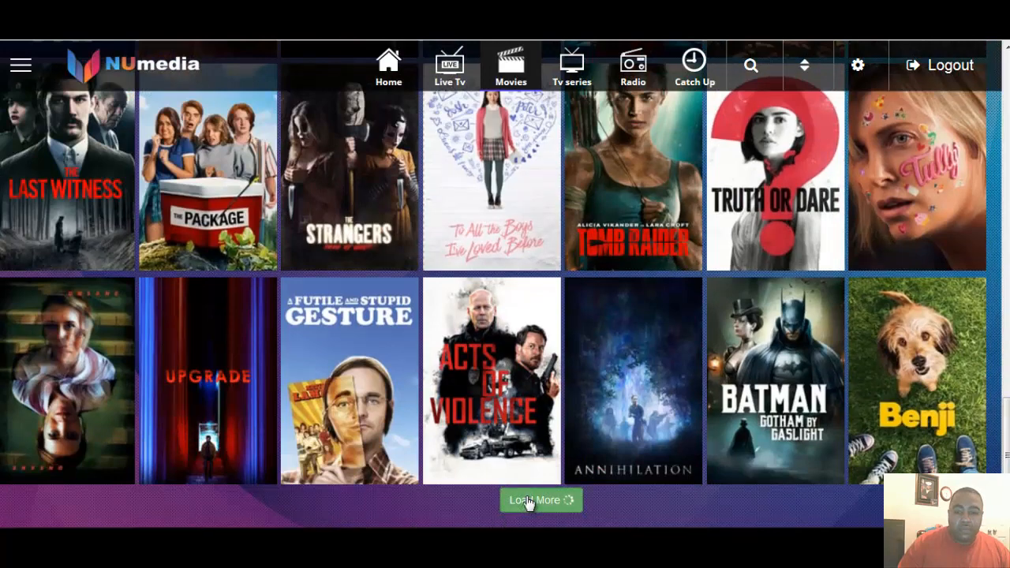
{"action": "left_click", "coordinate": [542, 500]}
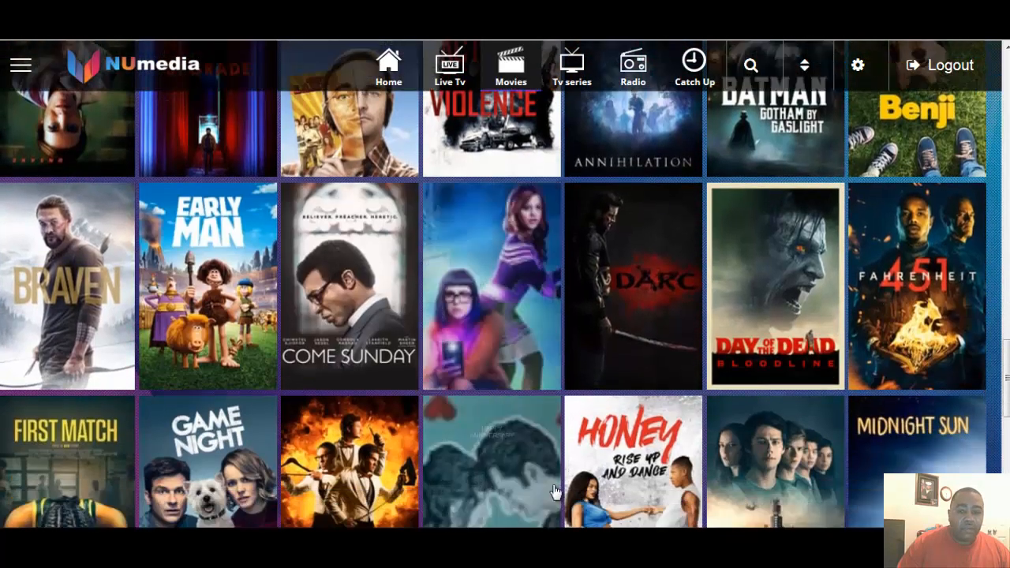
- Scroll further and load another batch, reaching titles like Solo, Hotel Artemis and Next Gen
{"action": "scroll", "scroll_direction": "down", "scroll_amount": 3}
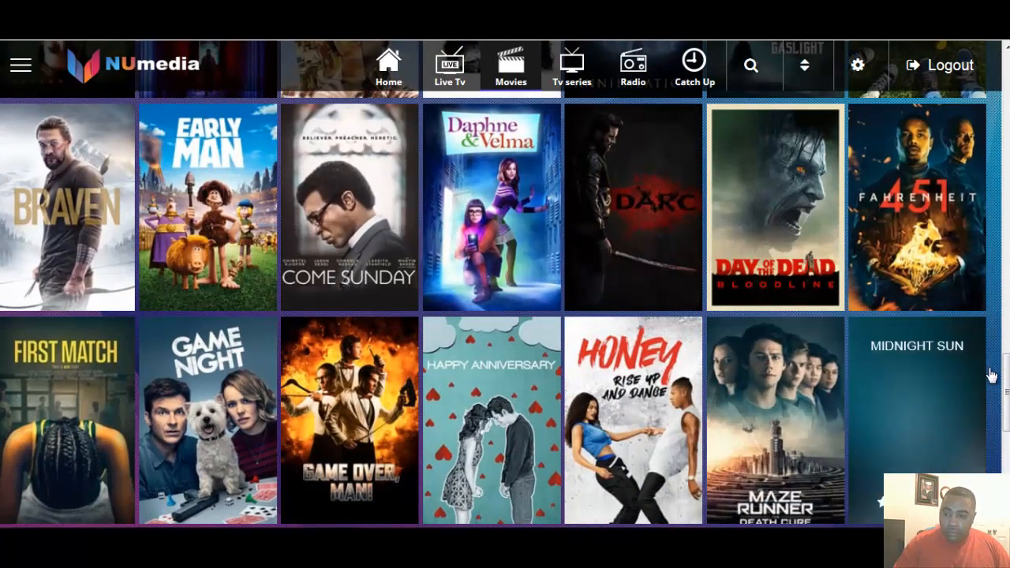
{"action": "scroll", "scroll_direction": "down", "scroll_amount": 3}
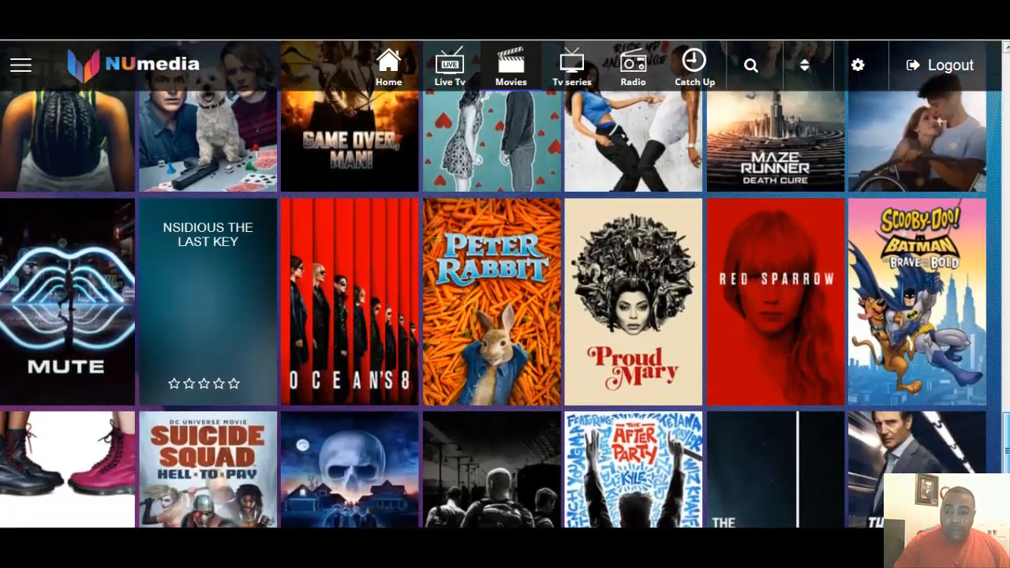
{"action": "scroll", "scroll_direction": "down", "scroll_amount": 3}
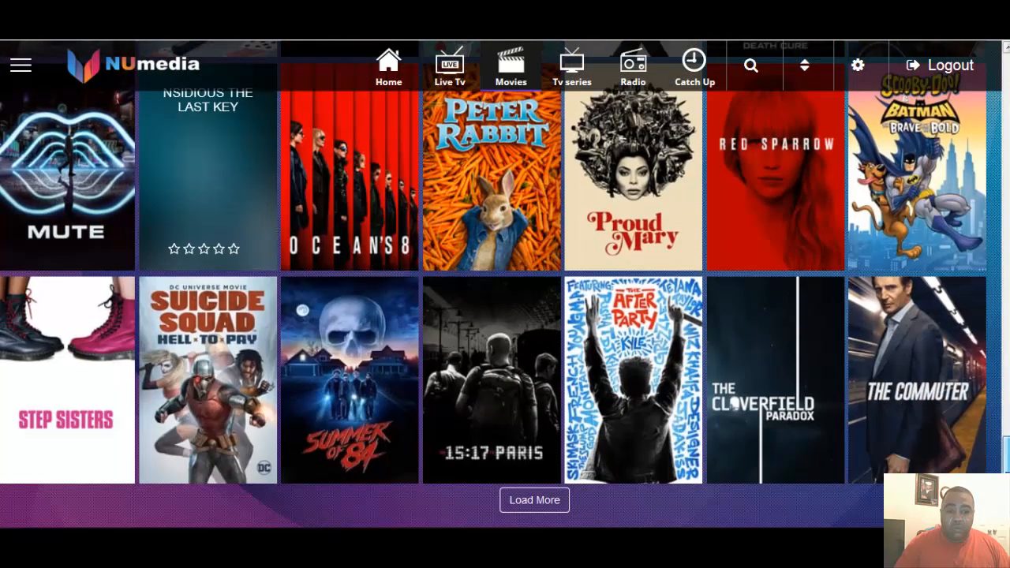
{"action": "left_click", "coordinate": [533, 501]}
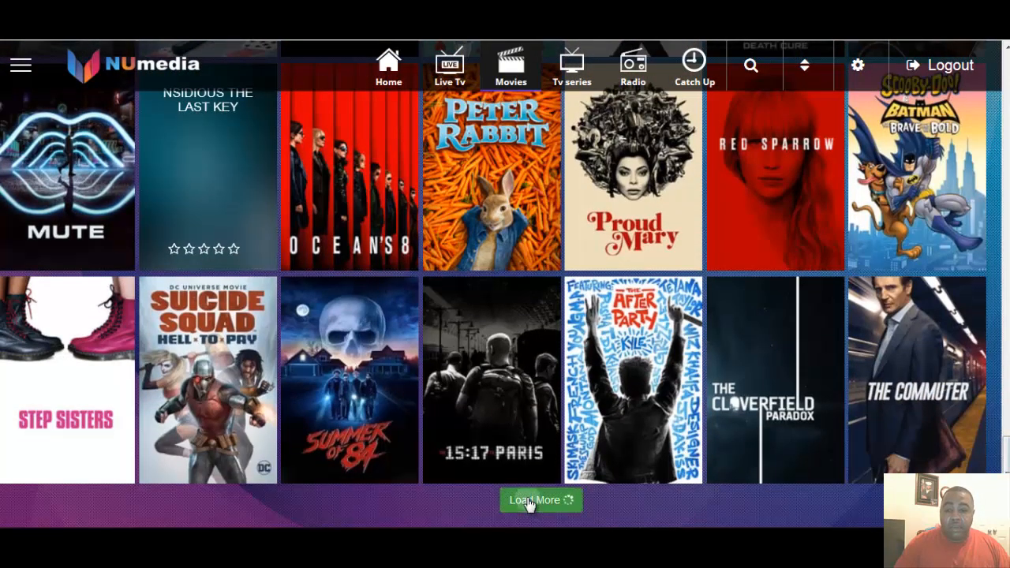
{"action": "left_click", "coordinate": [539, 500]}
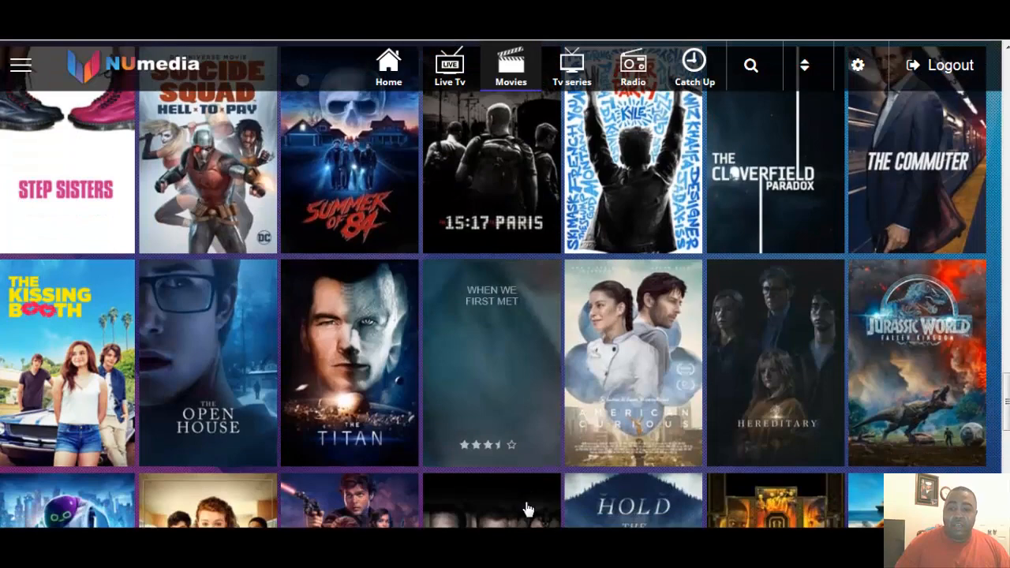
{"action": "scroll", "scroll_direction": "down", "scroll_amount": 3}
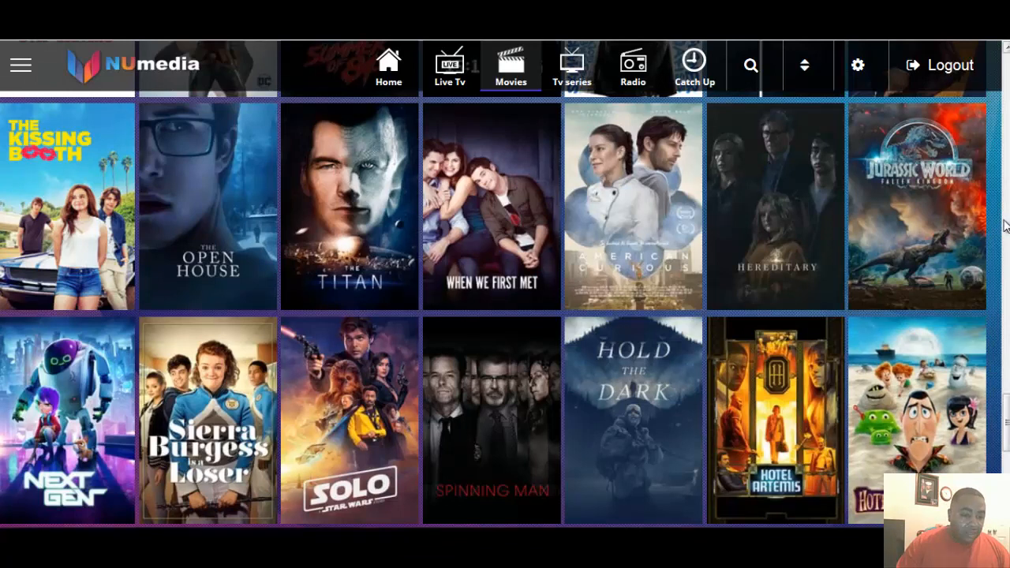
{"action": "mouse_move", "coordinate": [8, 450]}
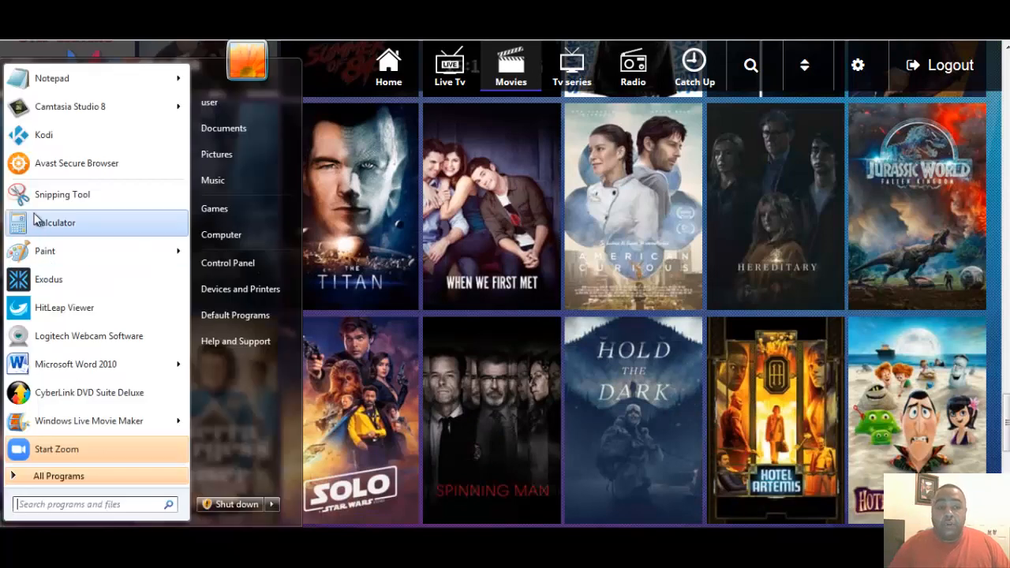
{"action": "mouse_move", "coordinate": [90, 231]}
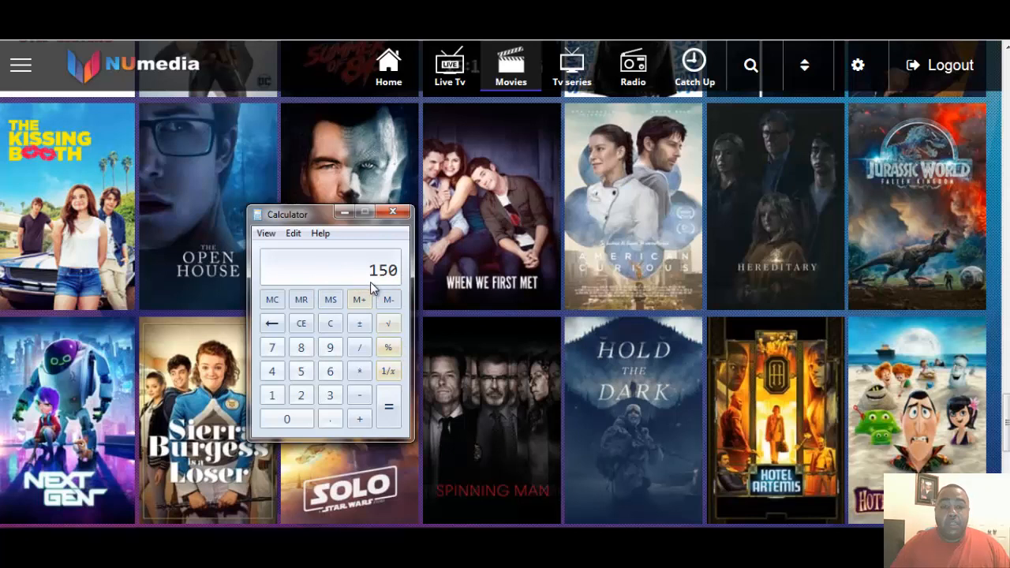
{"action": "left_click", "coordinate": [288, 418]}
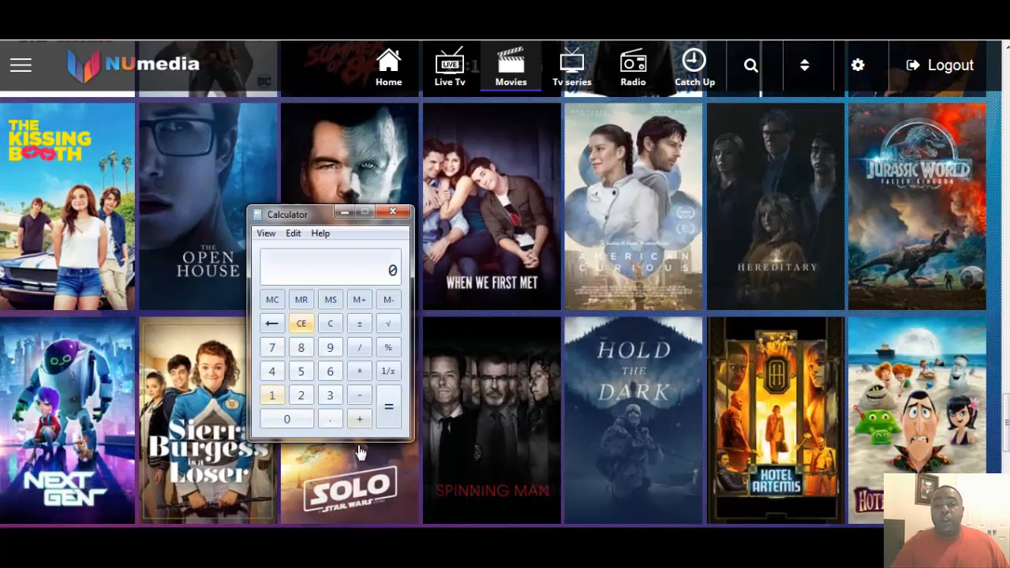
{"action": "mouse_move", "coordinate": [322, 233]}
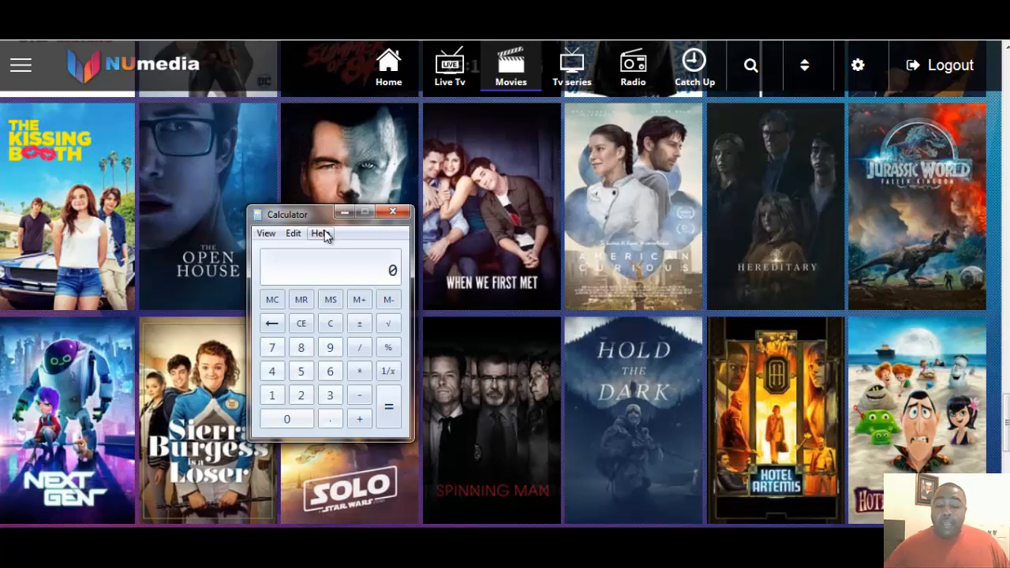
{"action": "mouse_move", "coordinate": [455, 167]}
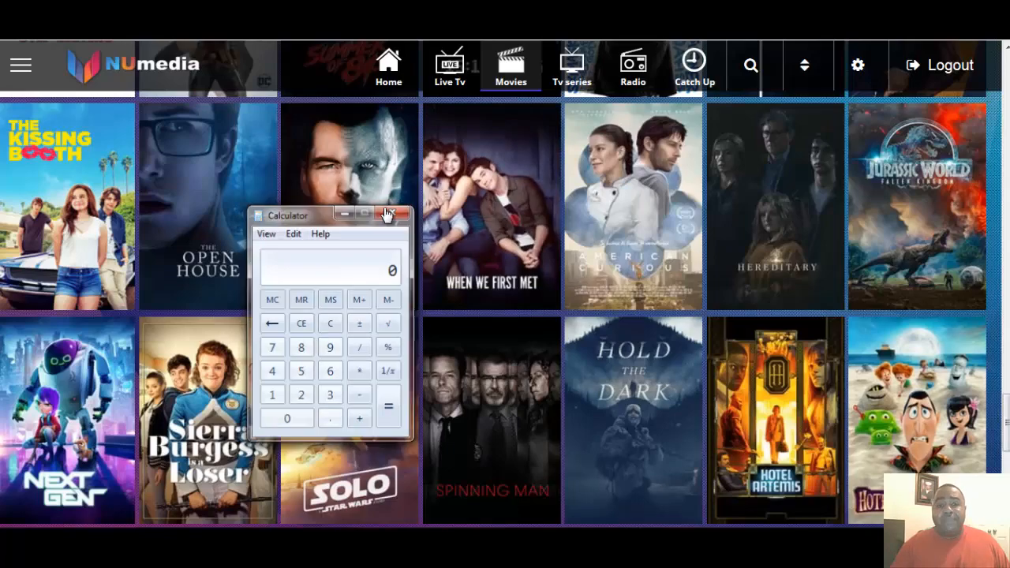
{"action": "left_click", "coordinate": [392, 215]}
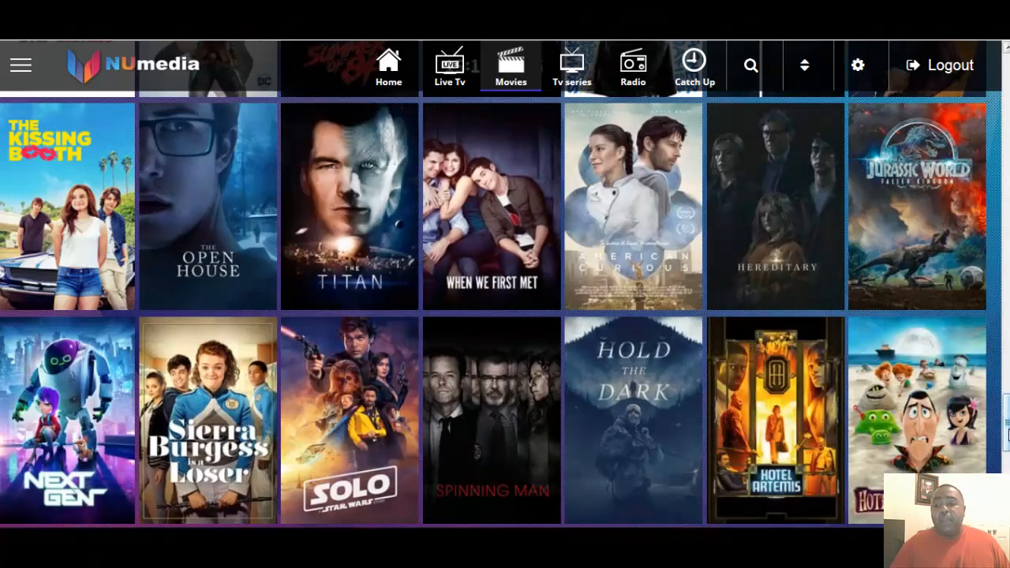